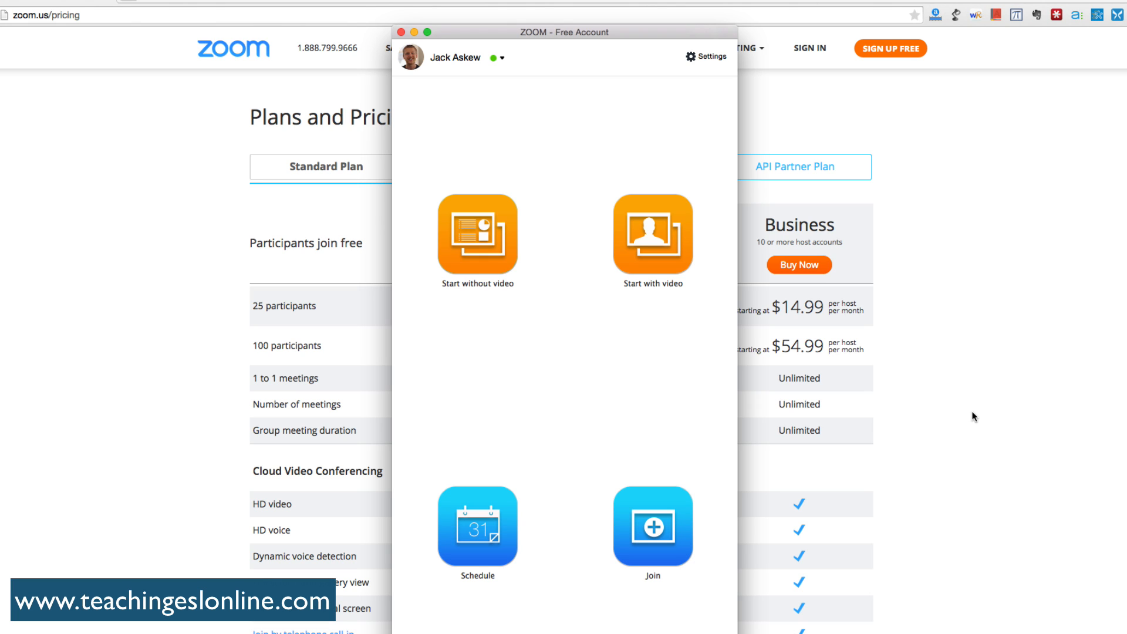
{"action": "mouse_move", "coordinate": [575, 39]}
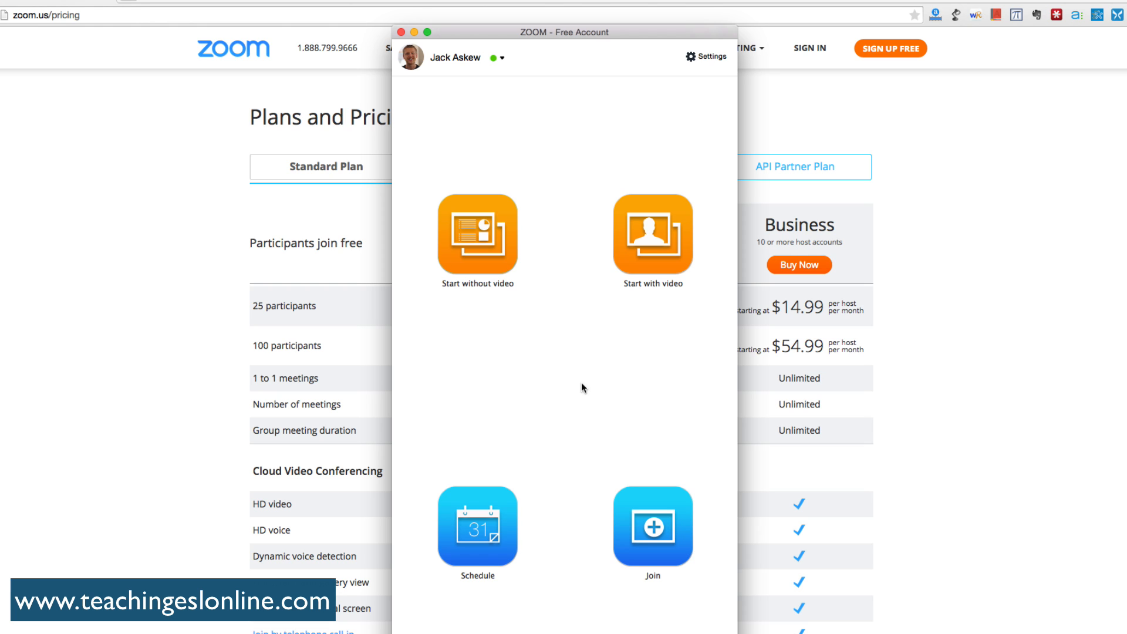
{"action": "mouse_move", "coordinate": [489, 293]}
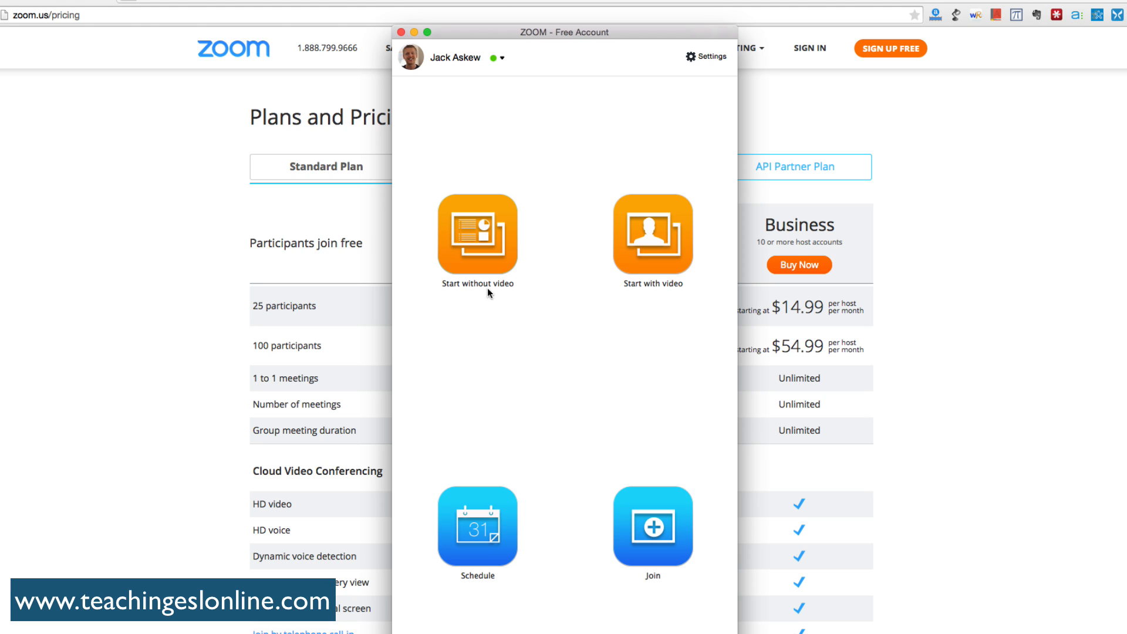
{"action": "mouse_move", "coordinate": [664, 249]}
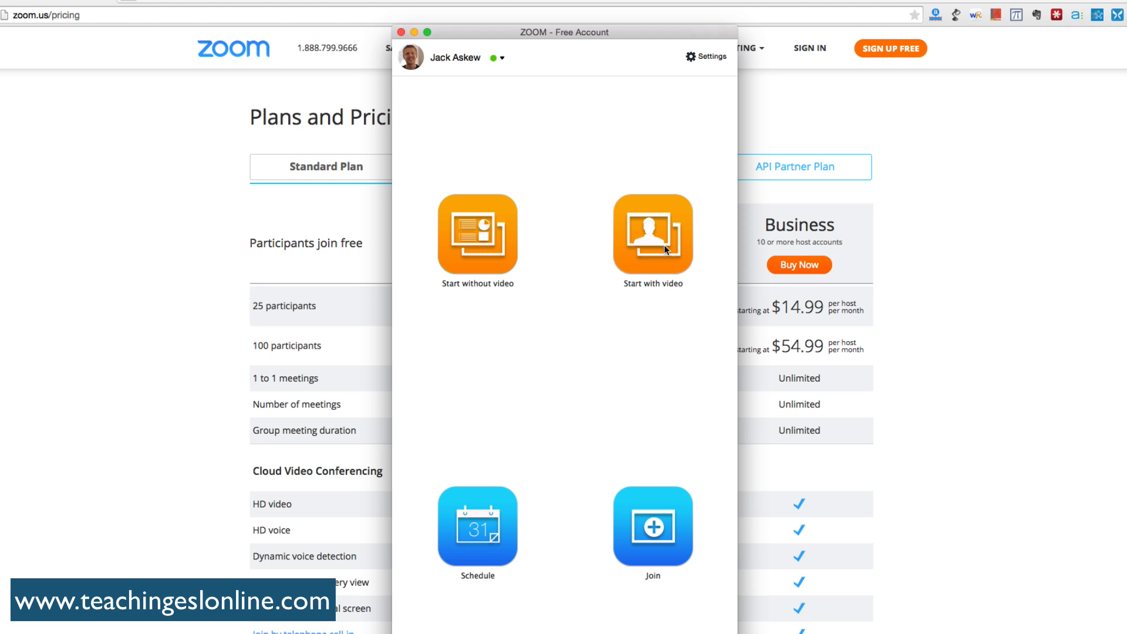
{"action": "mouse_move", "coordinate": [571, 353]}
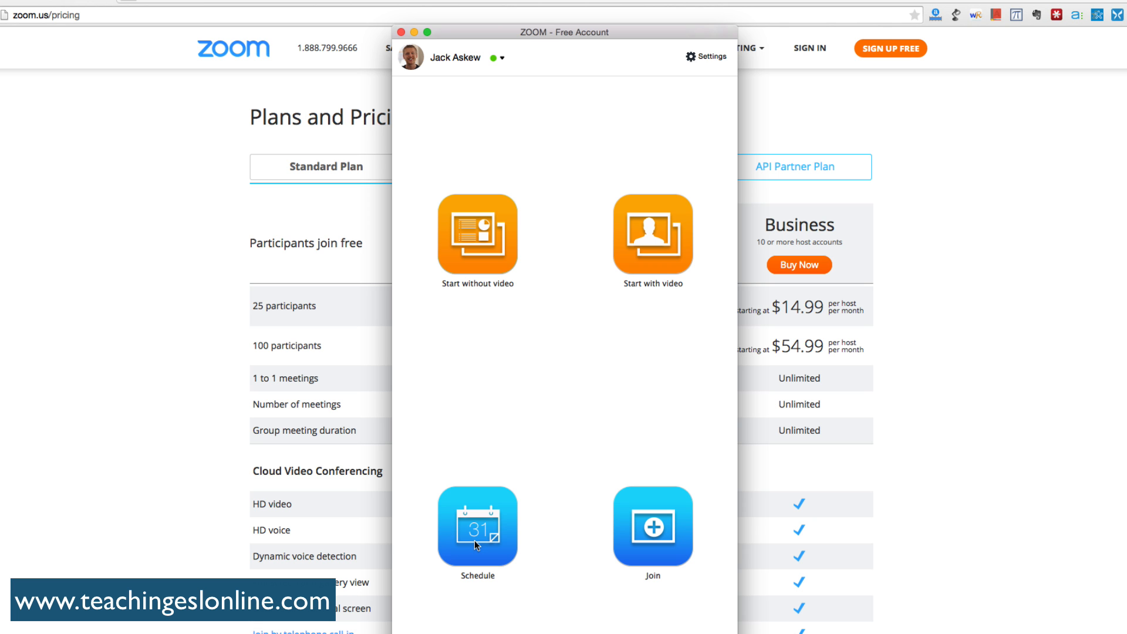
- Try the schedule-meeting form's recurring option on and off, then open the Join Meeting prompt
{"action": "left_click", "coordinate": [476, 525]}
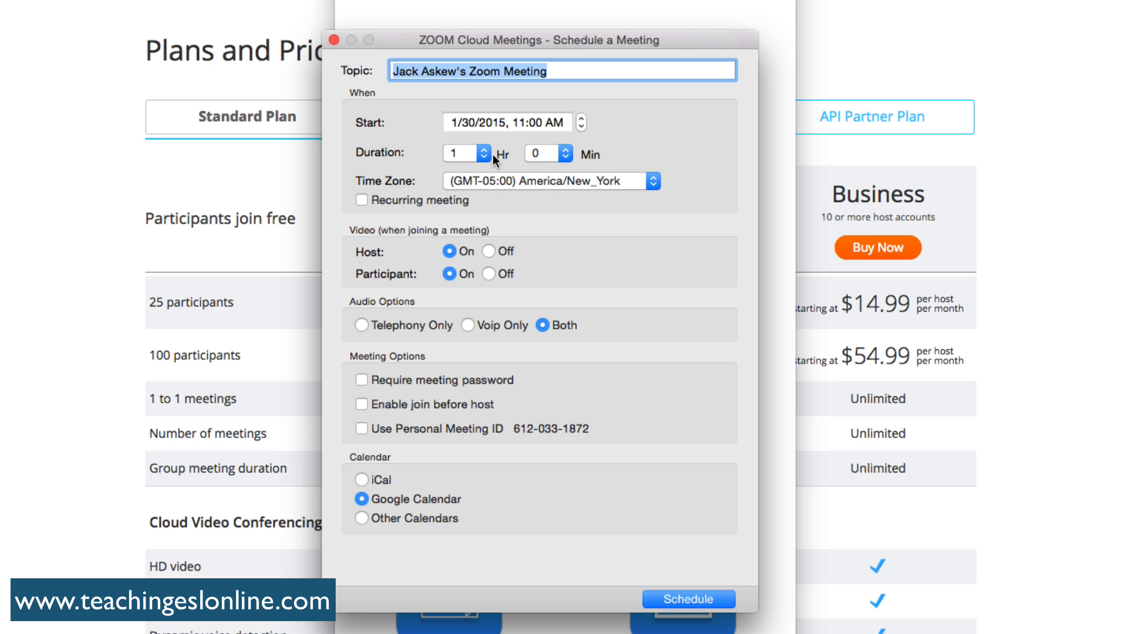
{"action": "mouse_move", "coordinate": [537, 185]}
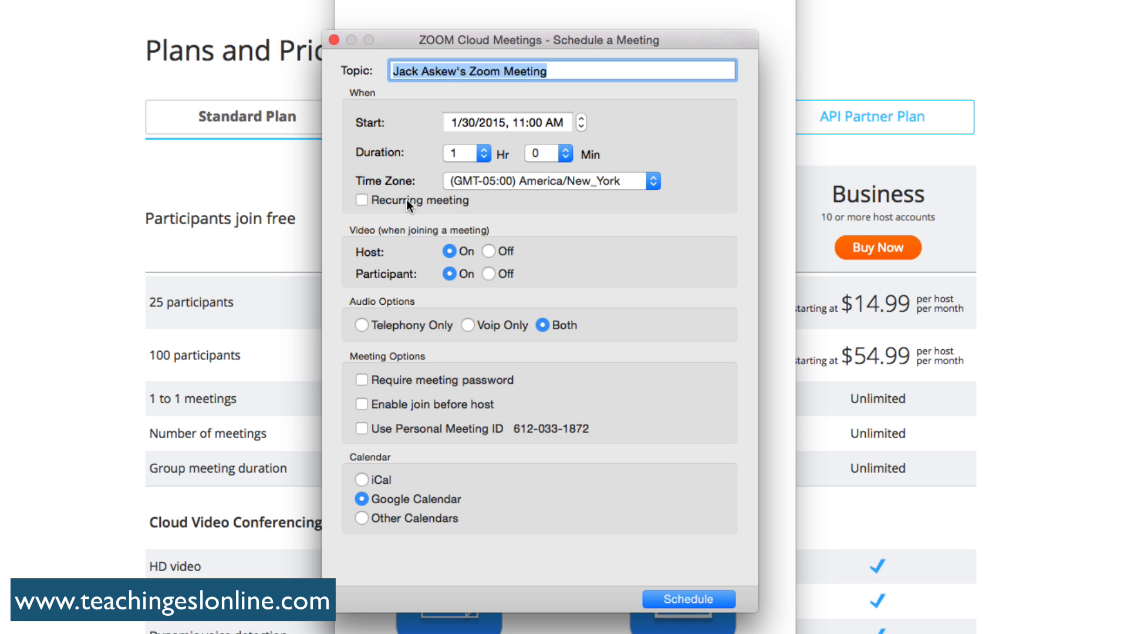
{"action": "left_click", "coordinate": [361, 200]}
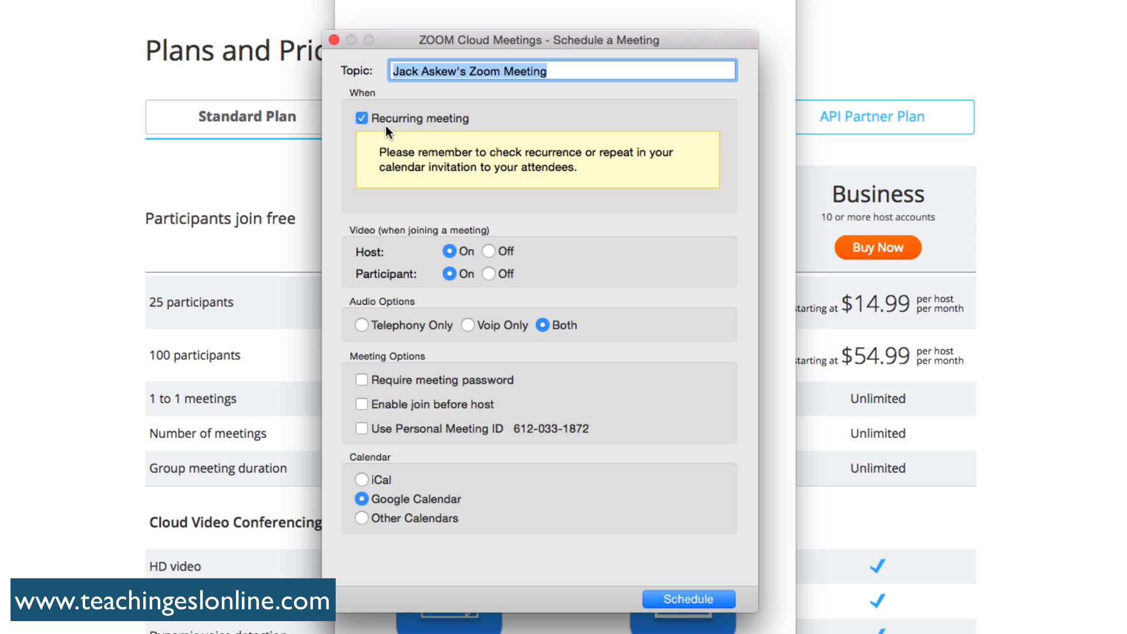
{"action": "left_click", "coordinate": [362, 118]}
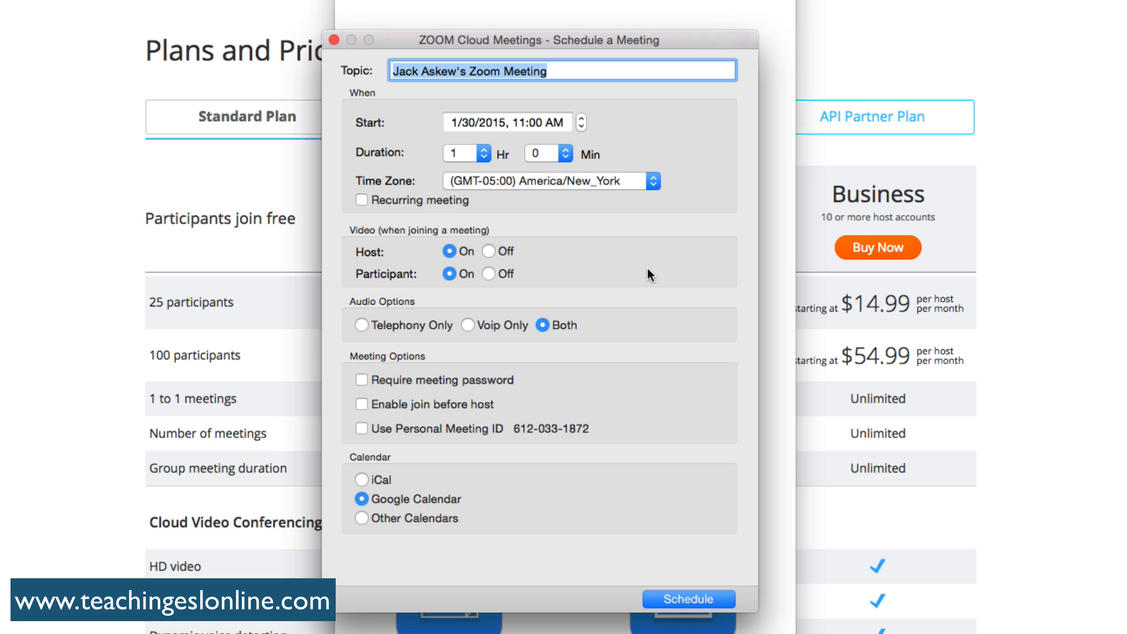
{"action": "mouse_move", "coordinate": [409, 383]}
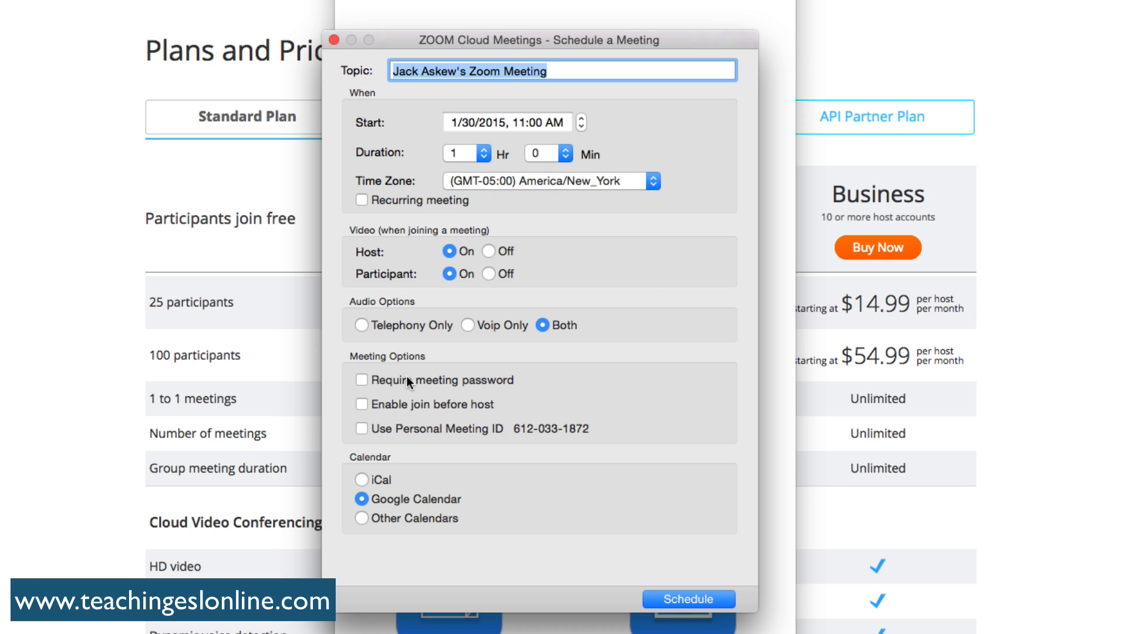
{"action": "mouse_move", "coordinate": [360, 564]}
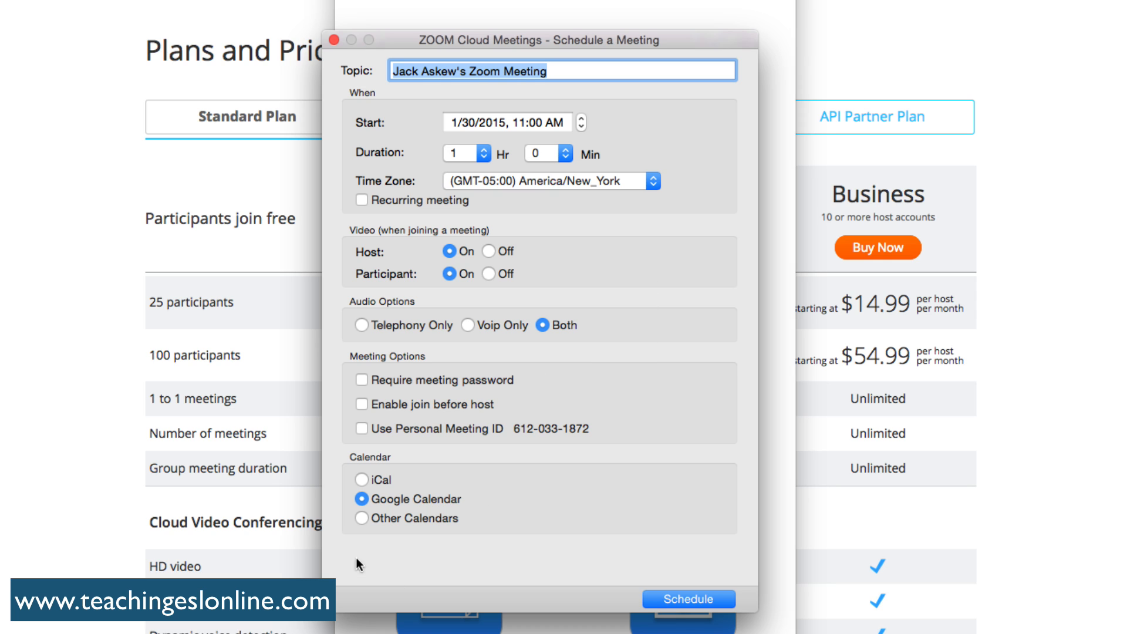
{"action": "mouse_move", "coordinate": [465, 506]}
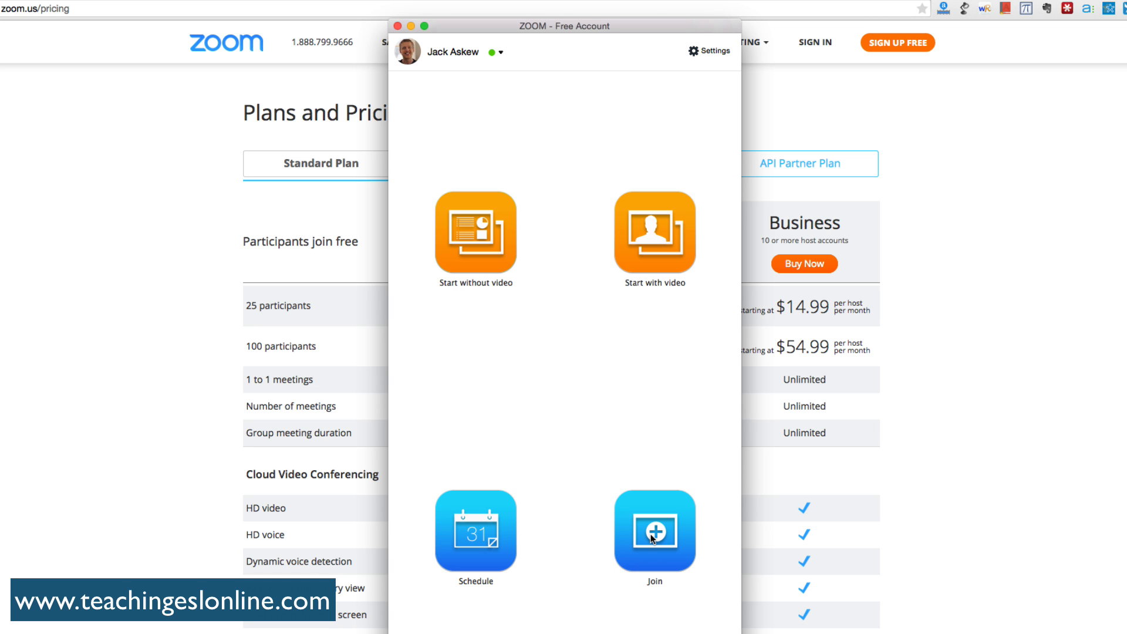
{"action": "left_click", "coordinate": [653, 530]}
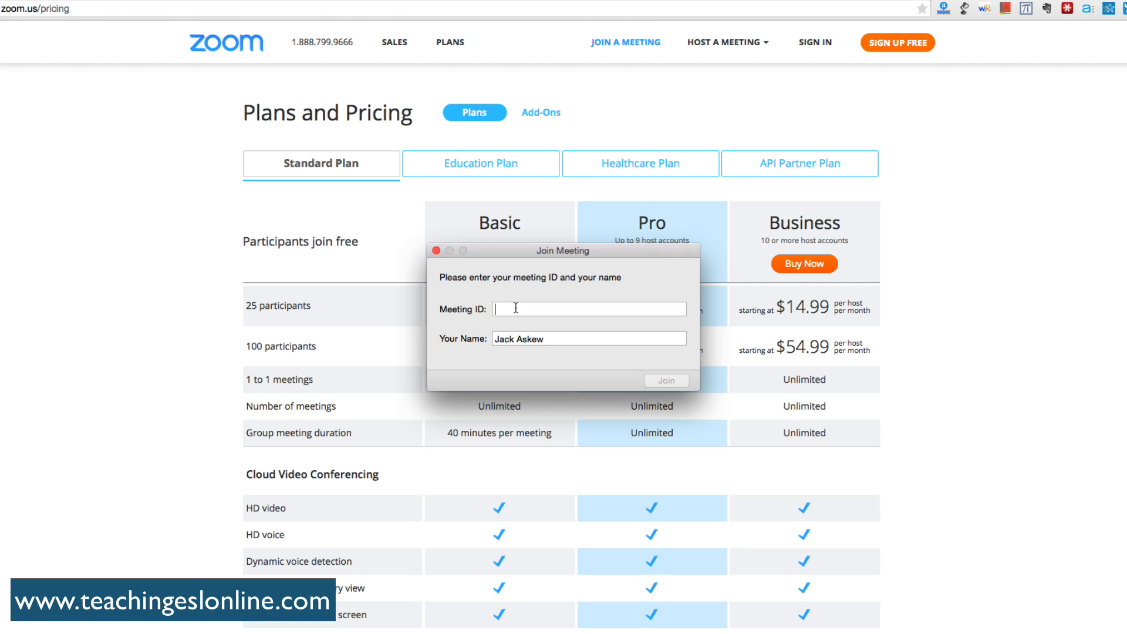
{"action": "left_click", "coordinate": [435, 250]}
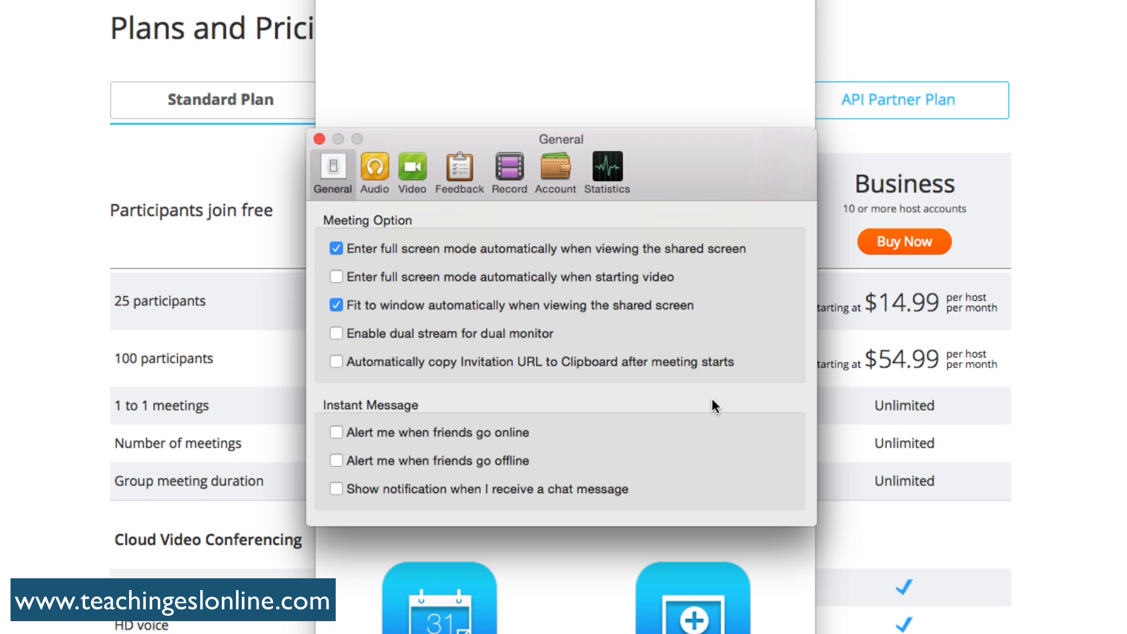
{"action": "mouse_move", "coordinate": [653, 286]}
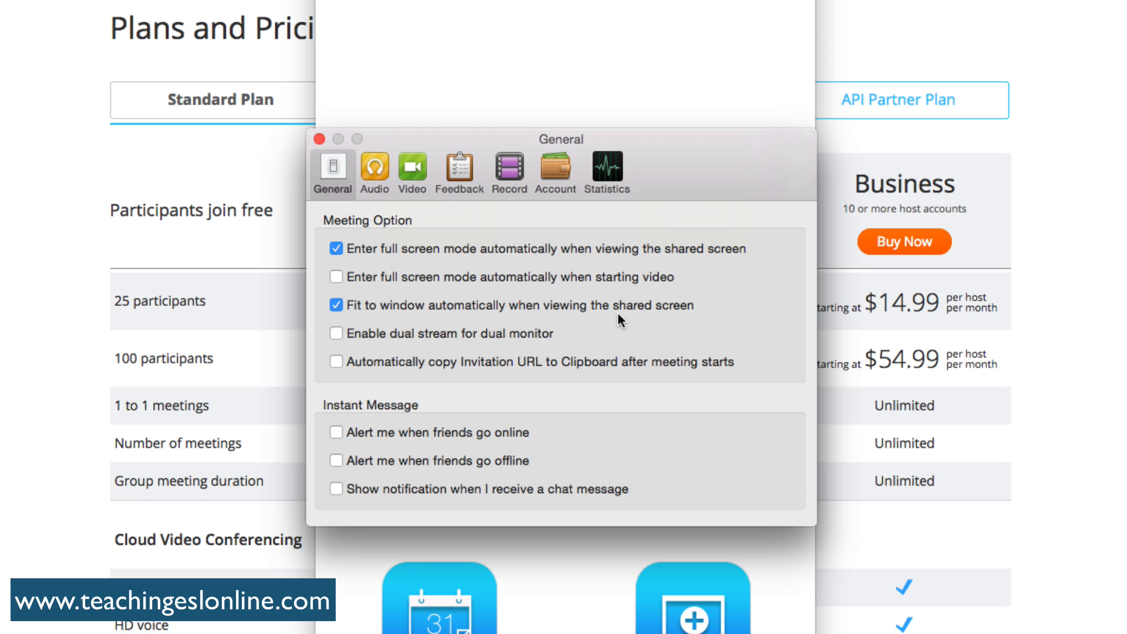
{"action": "mouse_move", "coordinate": [538, 343]}
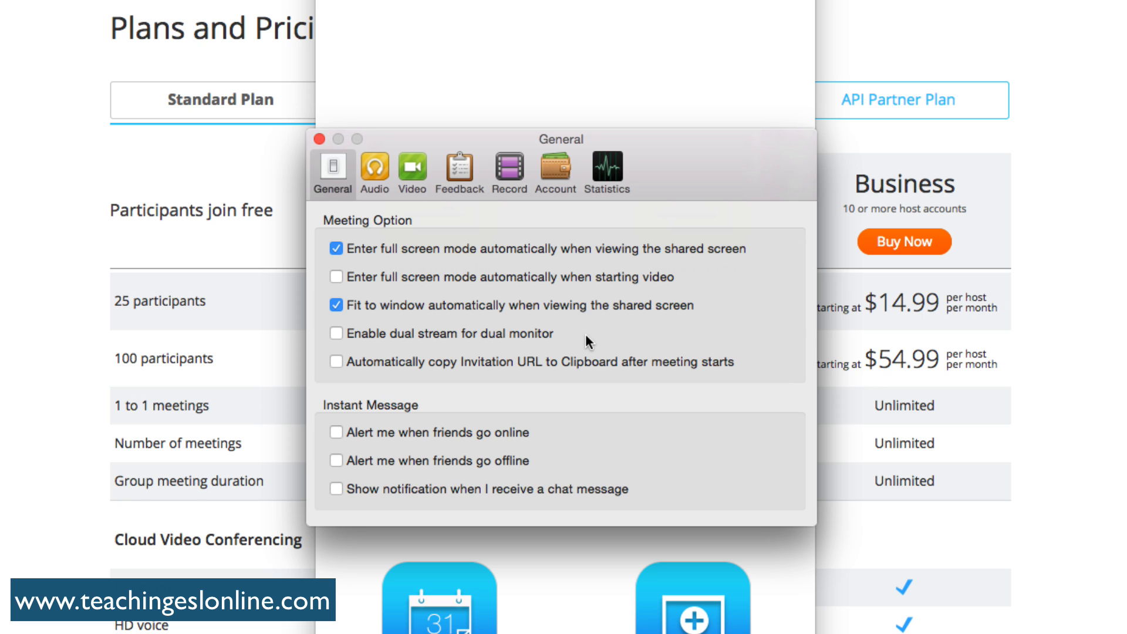
{"action": "mouse_move", "coordinate": [592, 437]}
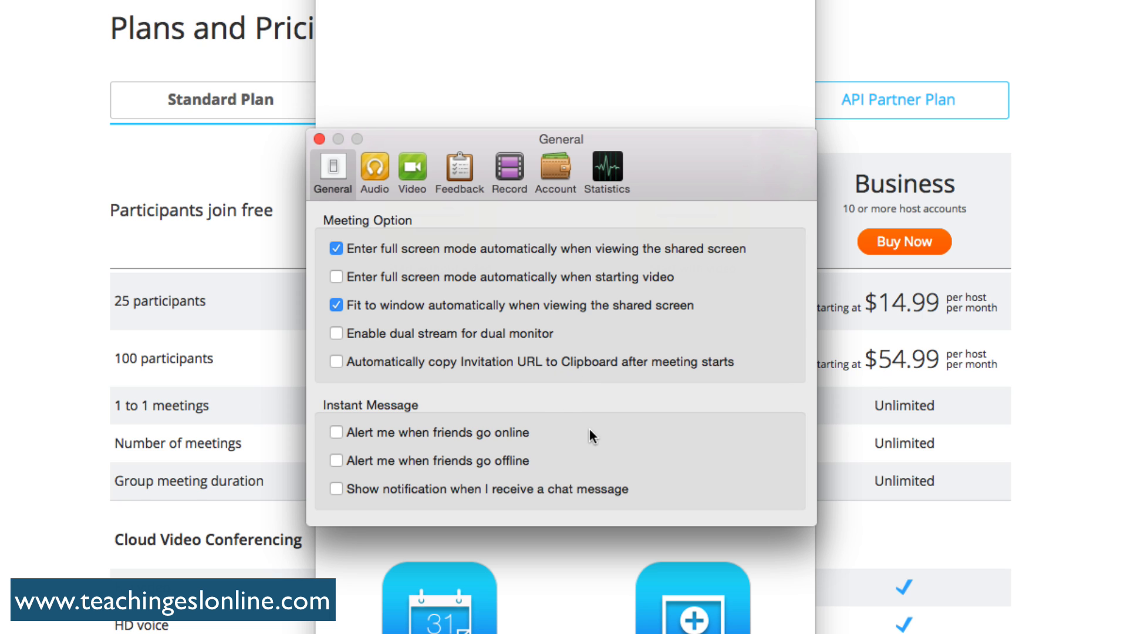
- Show the Audio settings with speaker and microphone options
{"action": "left_click", "coordinate": [373, 170]}
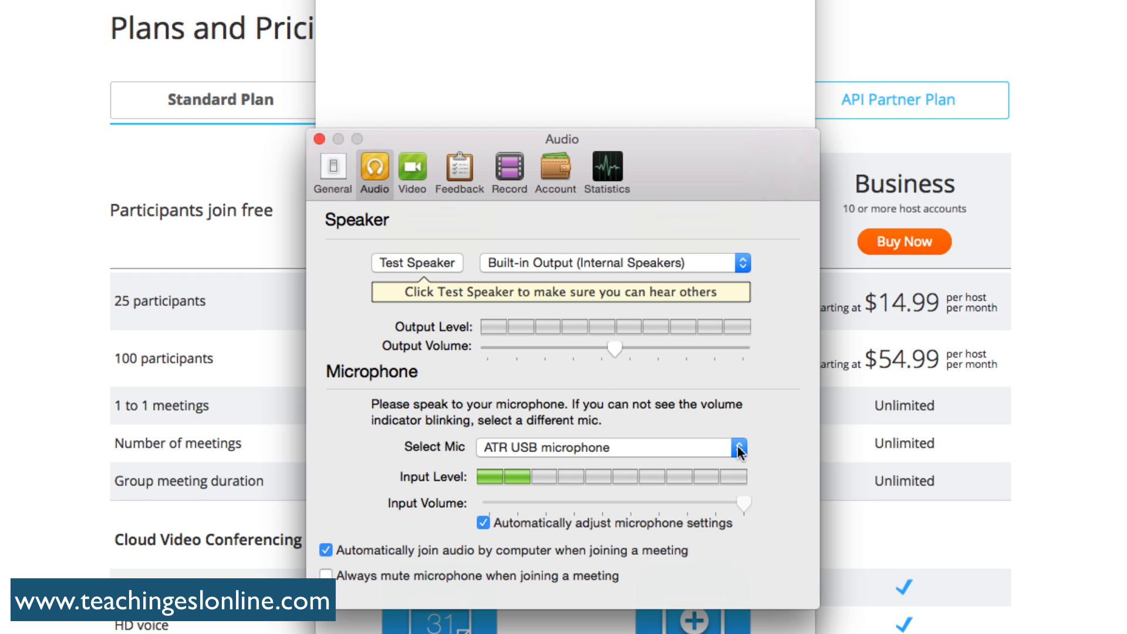
- Keep ATR USB microphone as the mic, then show the Video settings page
{"action": "left_click", "coordinate": [738, 446]}
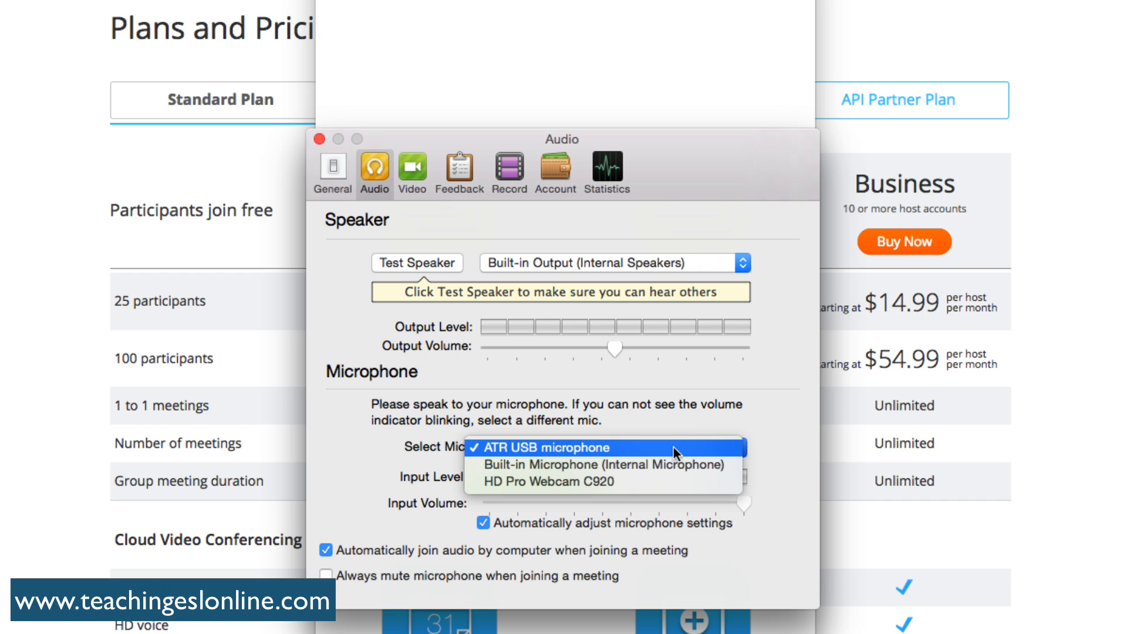
{"action": "left_click", "coordinate": [566, 447]}
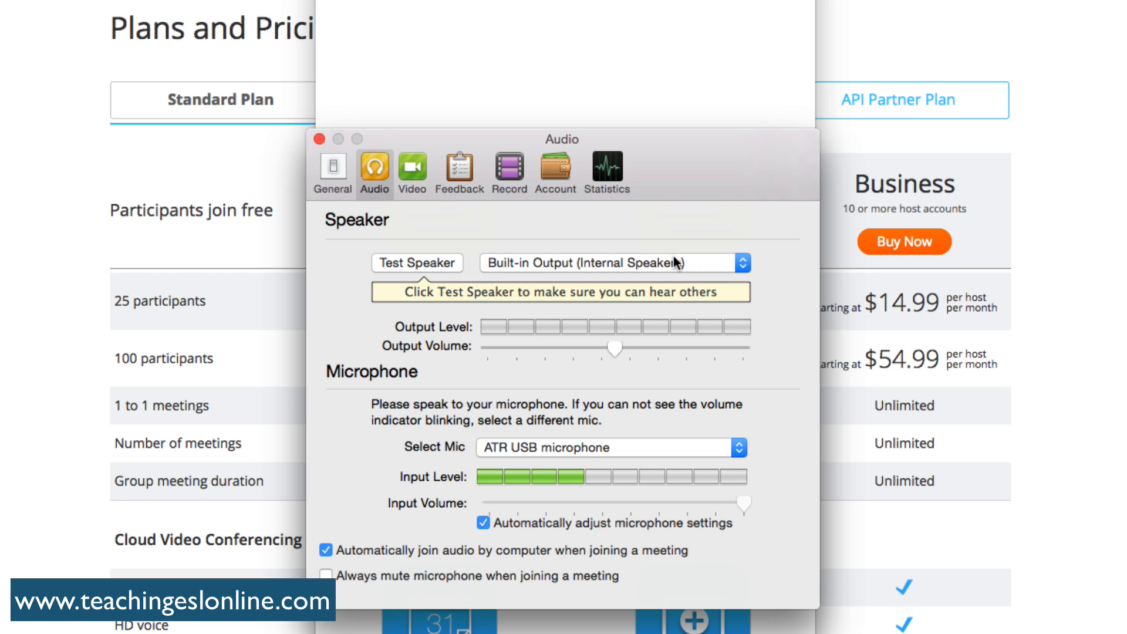
{"action": "left_click", "coordinate": [411, 168]}
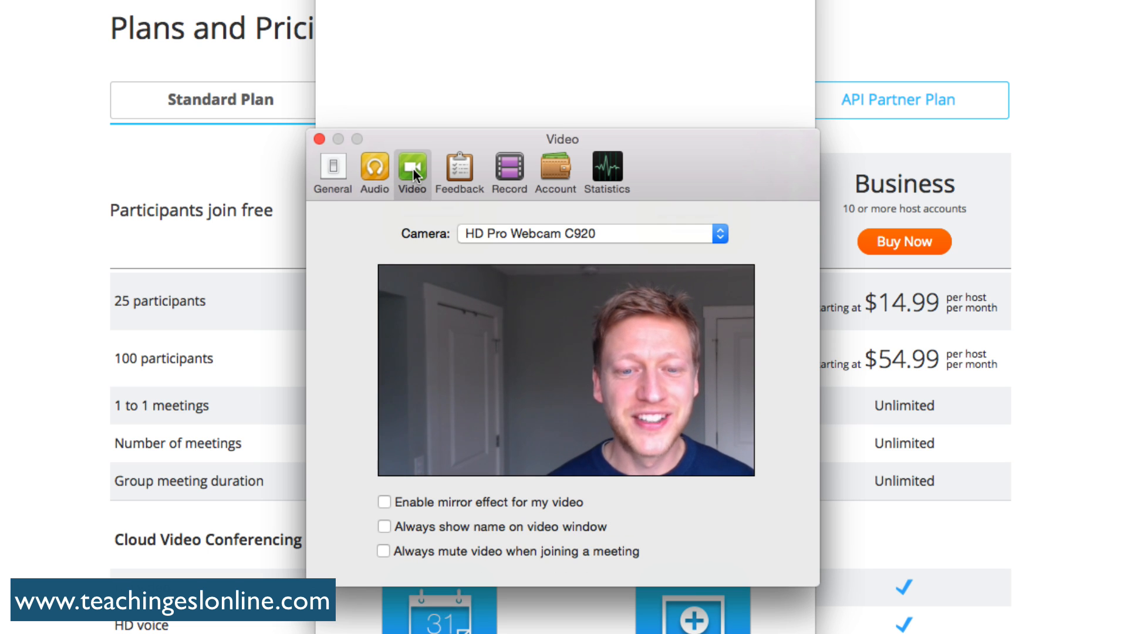
- Switch the camera to FaceTime HD, back to HD Pro Webcam C920, then show Feedback
{"action": "left_click", "coordinate": [718, 233]}
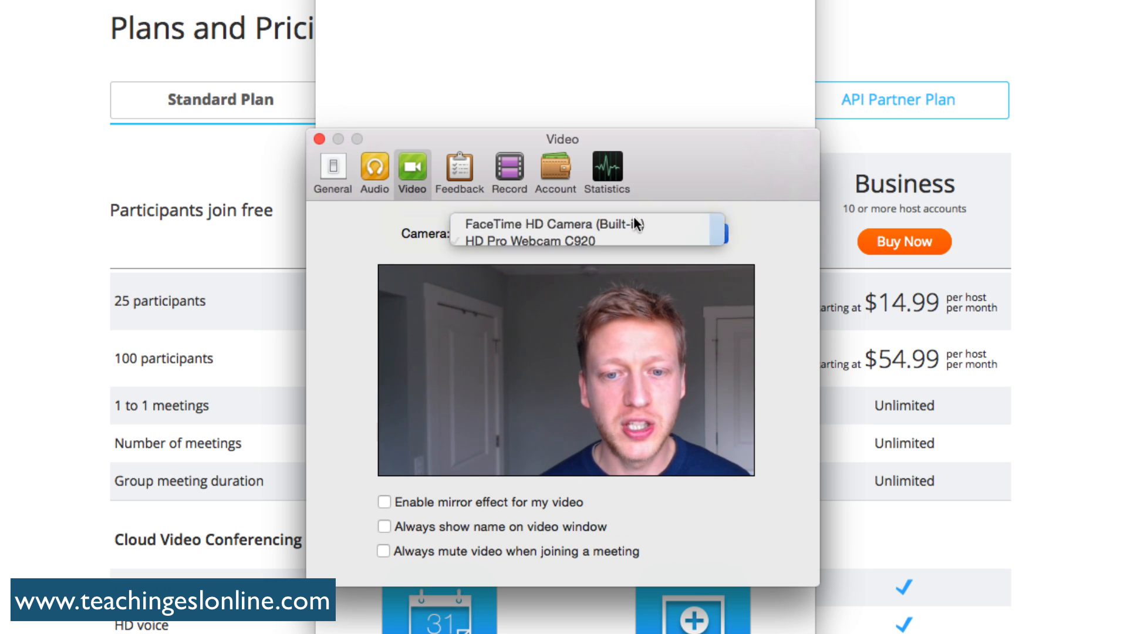
{"action": "left_click", "coordinate": [550, 225]}
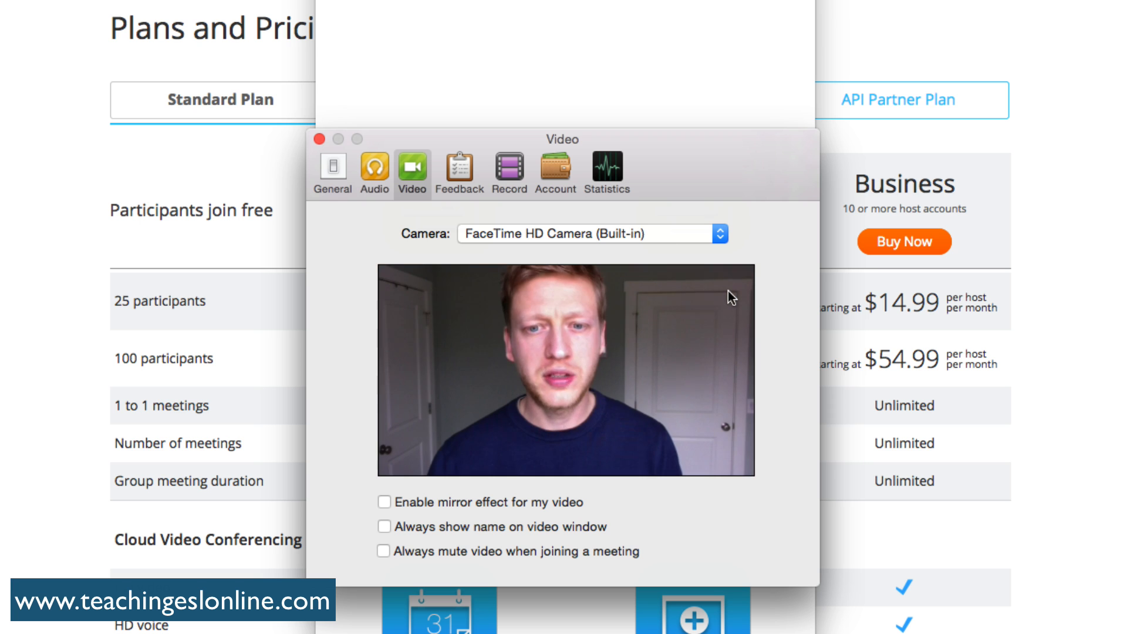
{"action": "left_click", "coordinate": [718, 233]}
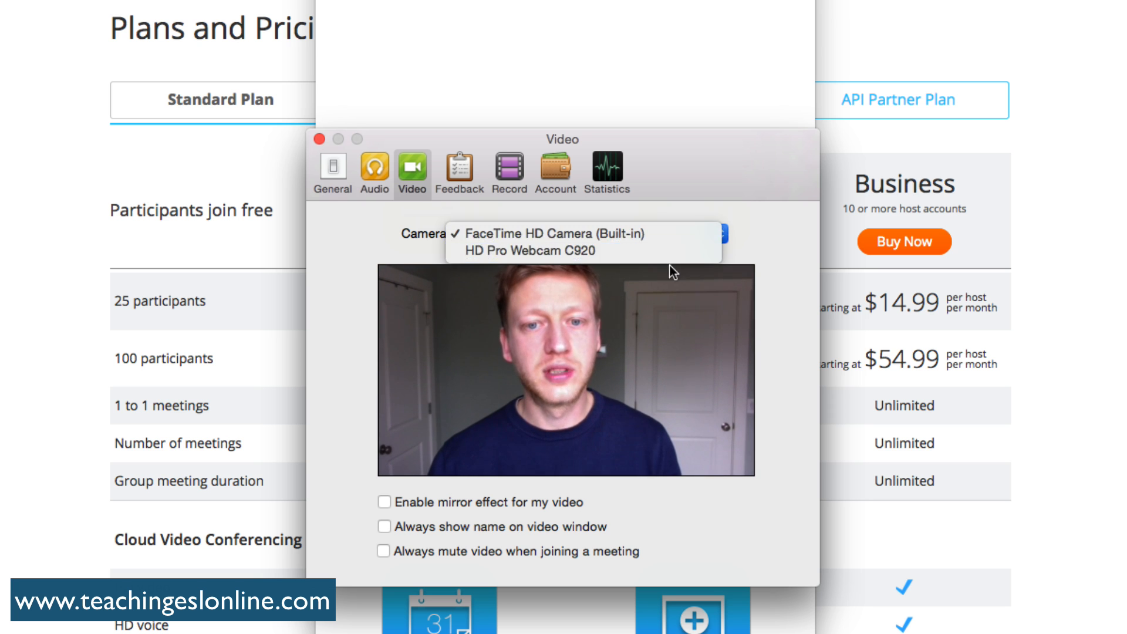
{"action": "left_click", "coordinate": [561, 251]}
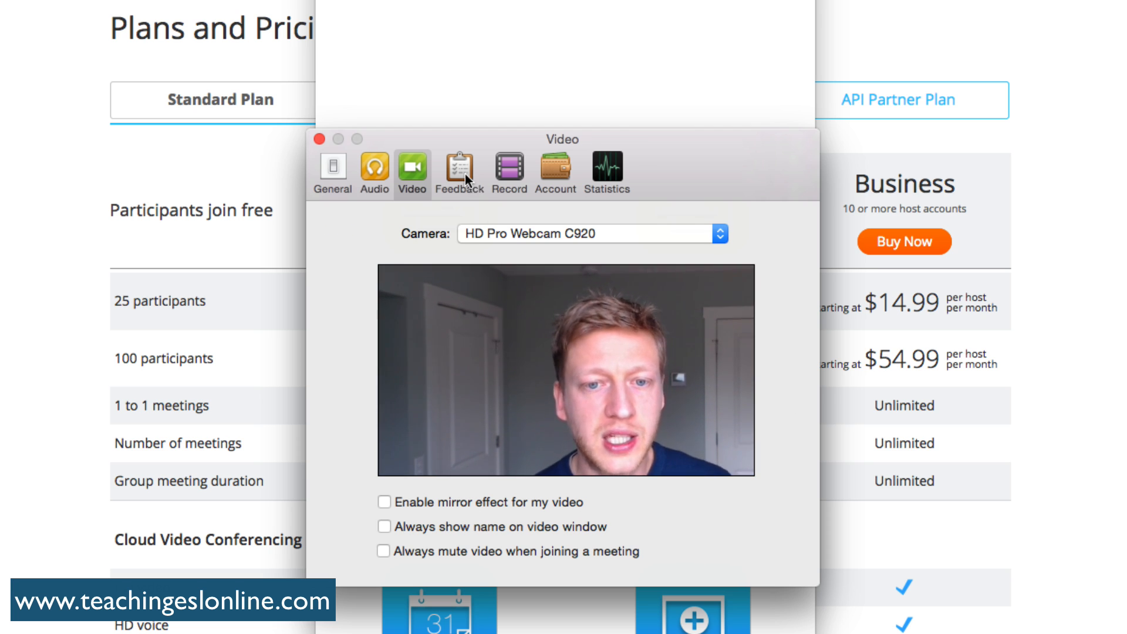
{"action": "left_click", "coordinate": [459, 170]}
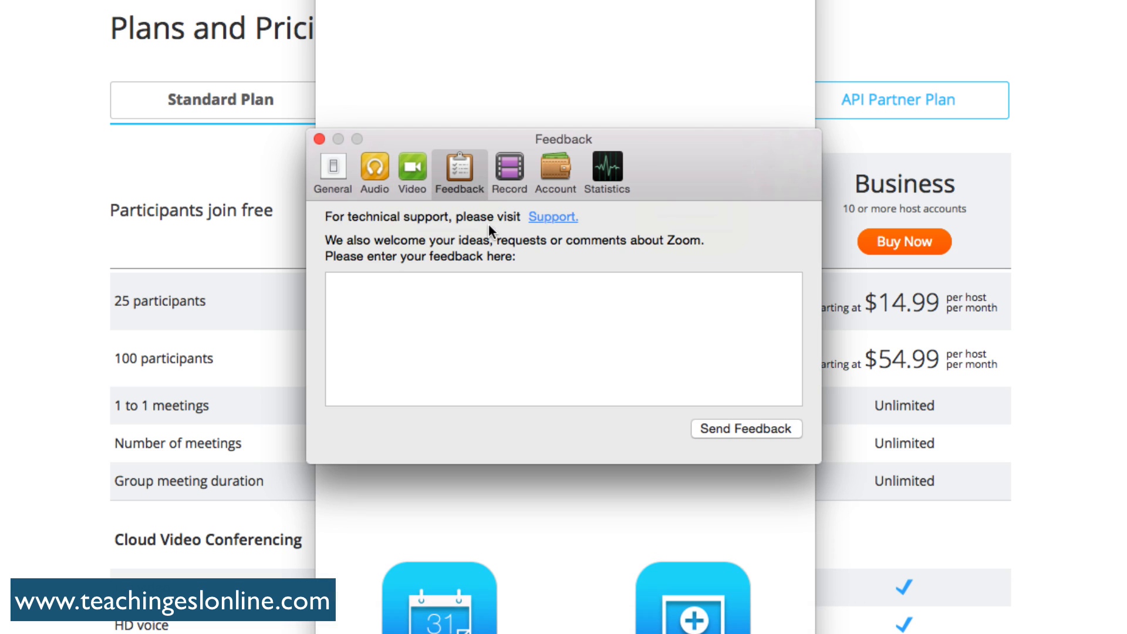
- View the Recording, Account and Statistics settings pages in turn
{"action": "left_click", "coordinate": [509, 169]}
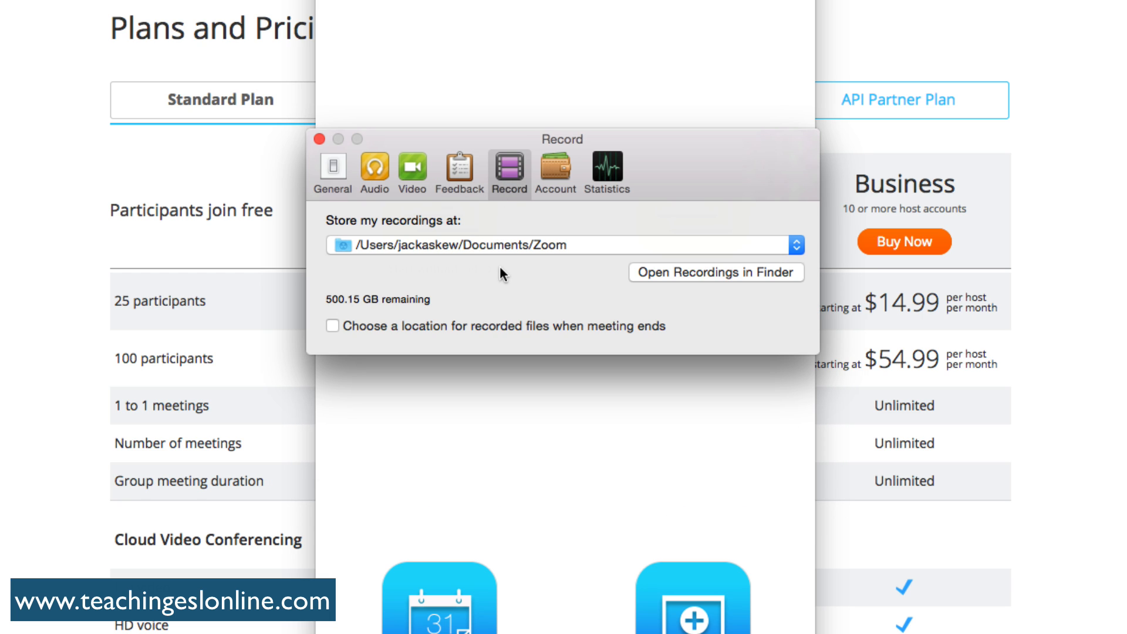
{"action": "mouse_move", "coordinate": [633, 256]}
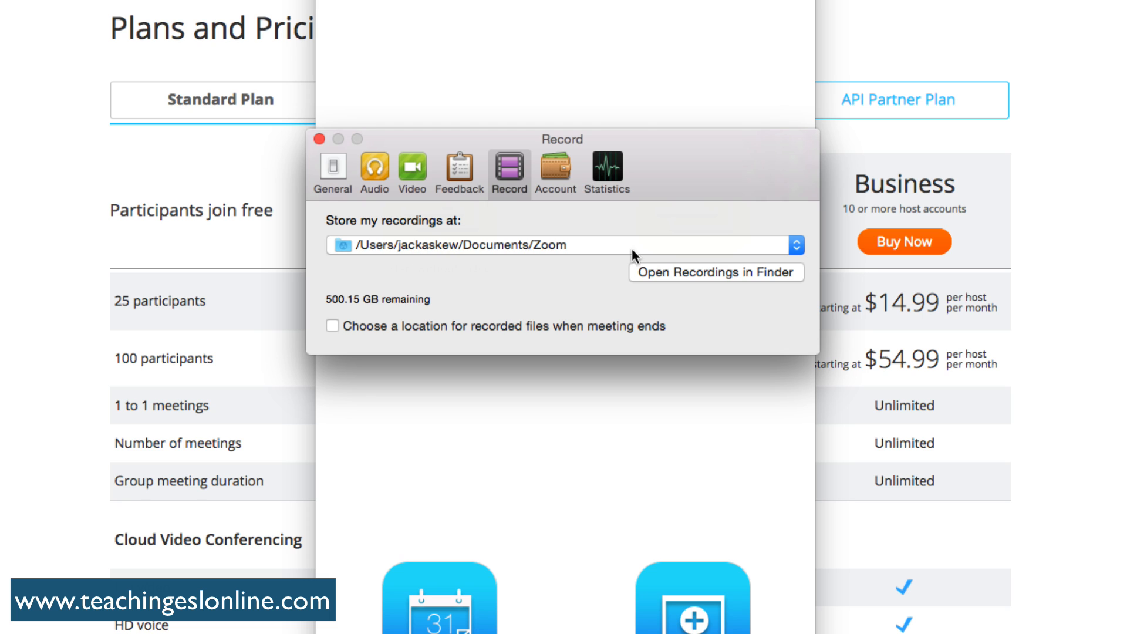
{"action": "mouse_move", "coordinate": [510, 253]}
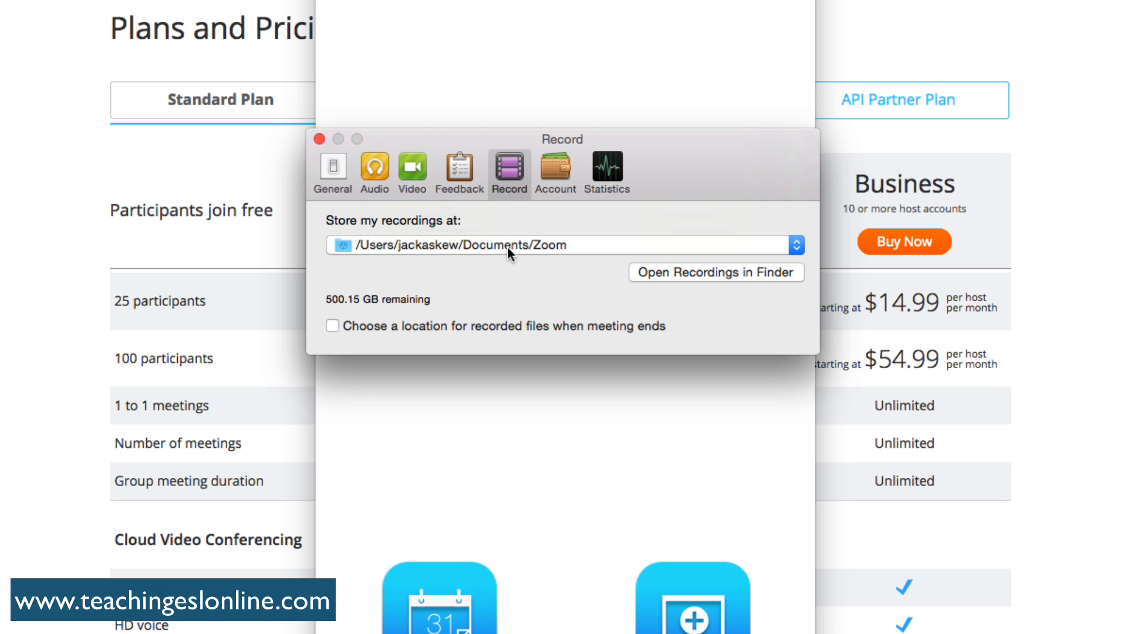
{"action": "mouse_move", "coordinate": [510, 317]}
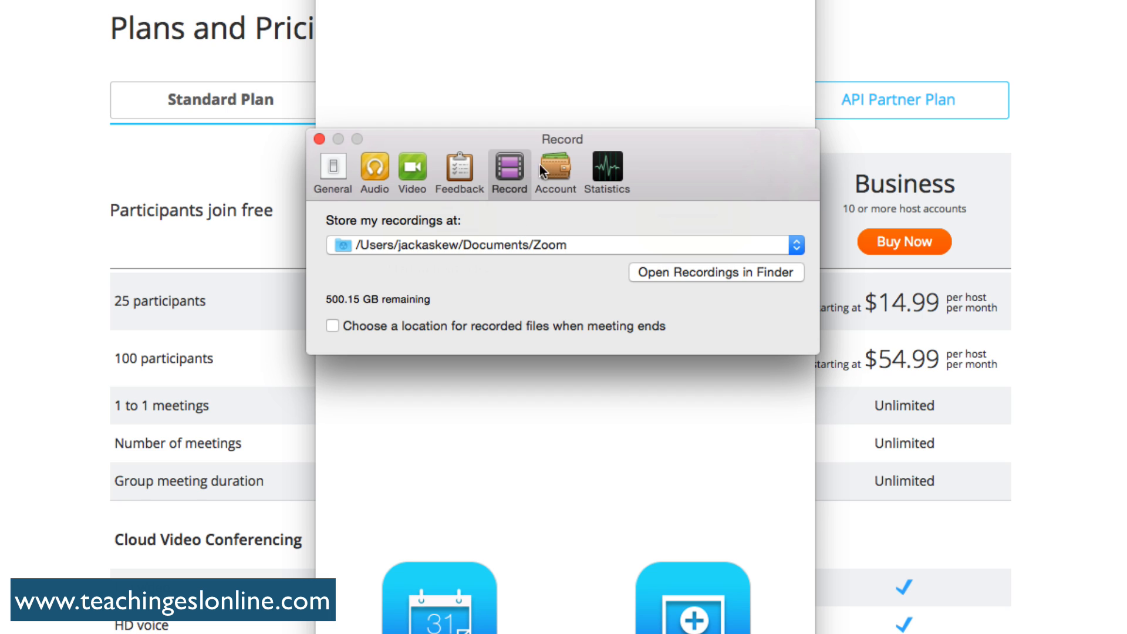
{"action": "left_click", "coordinate": [554, 169]}
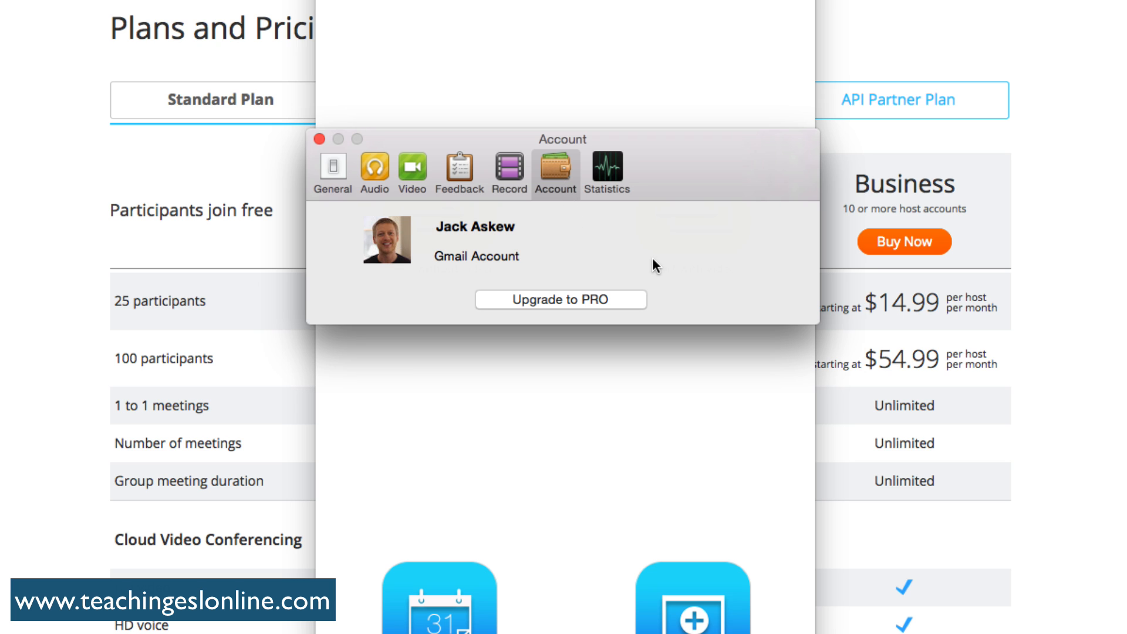
{"action": "left_click", "coordinate": [606, 172]}
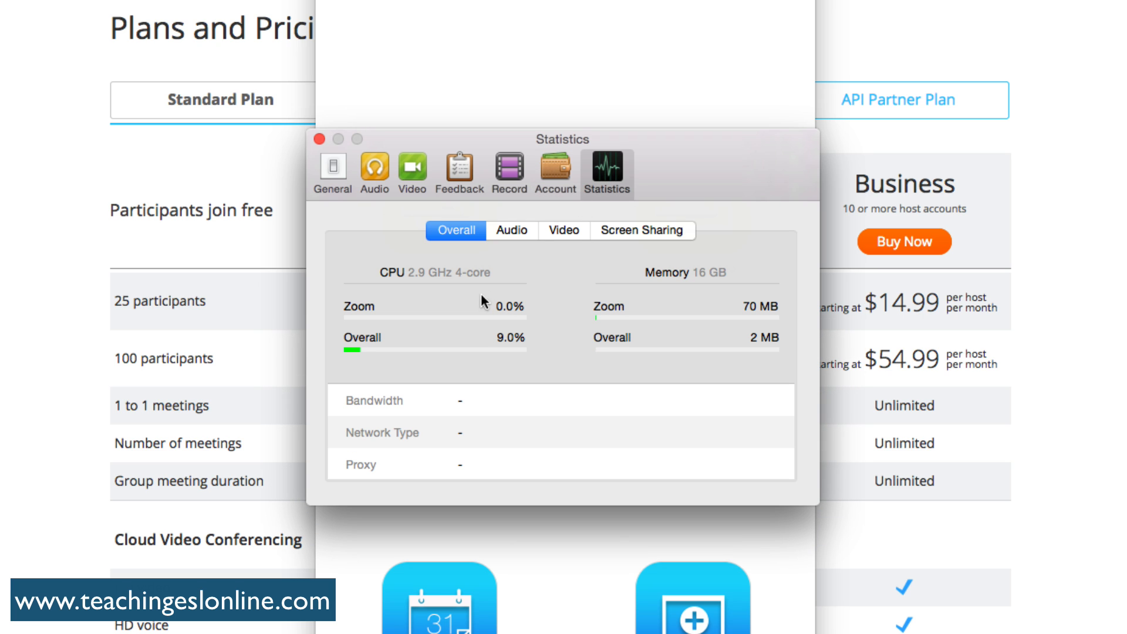
{"action": "mouse_move", "coordinate": [612, 399]}
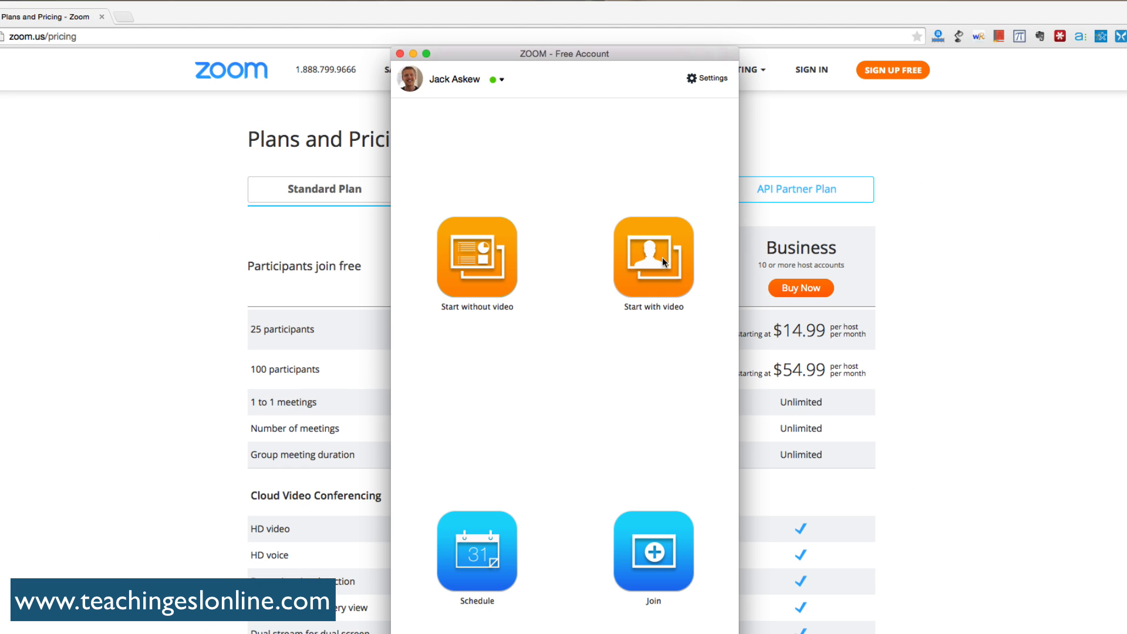
- Start a meeting with video, make it full screen, and show the group chat
{"action": "left_click", "coordinate": [653, 255]}
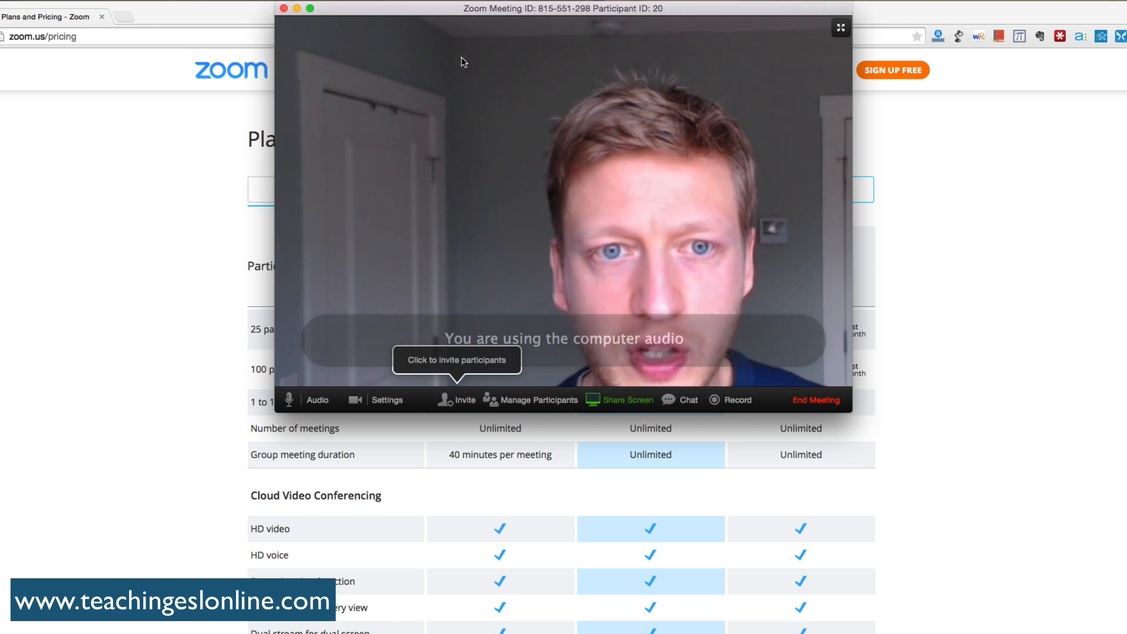
{"action": "left_click", "coordinate": [840, 28]}
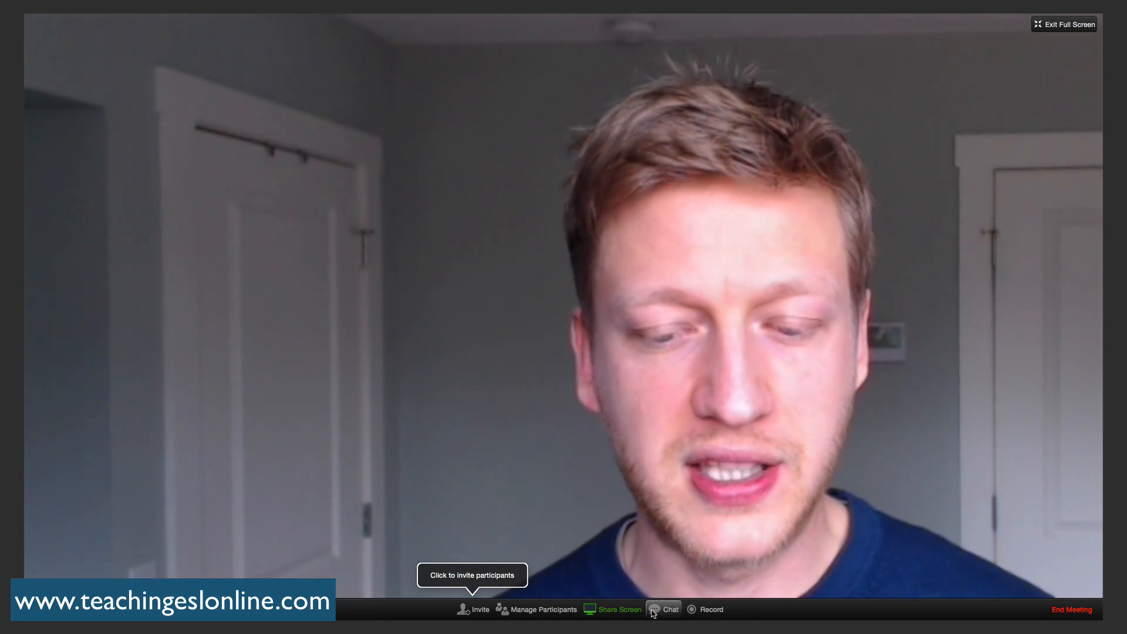
{"action": "left_click", "coordinate": [669, 609]}
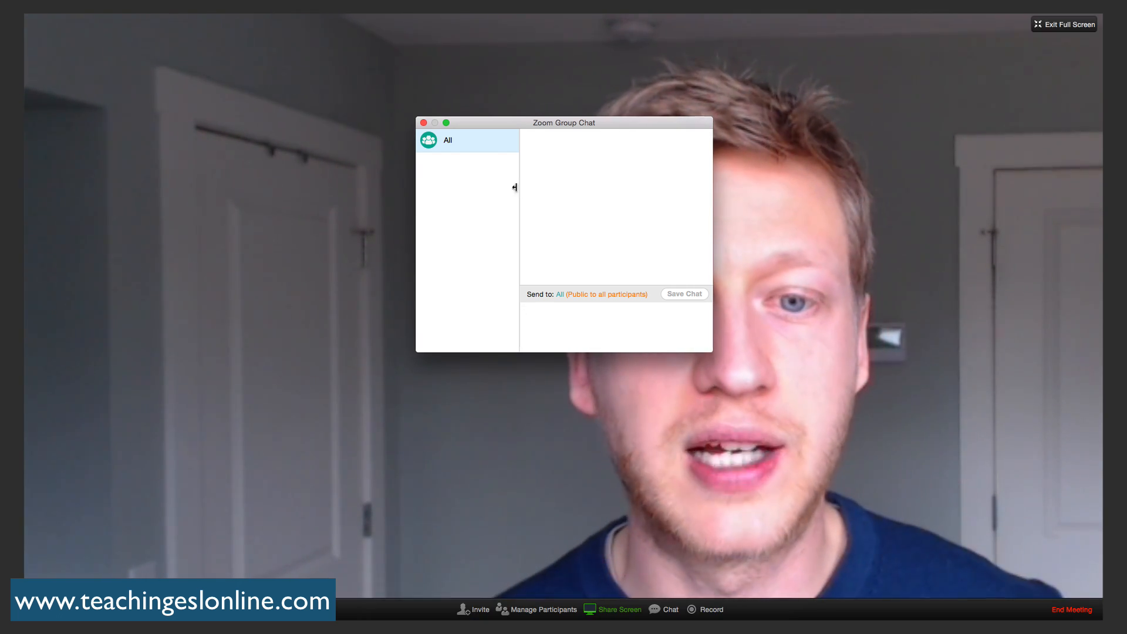
- Bring up the Share Screen picker of windows and applications
{"action": "left_click", "coordinate": [619, 609]}
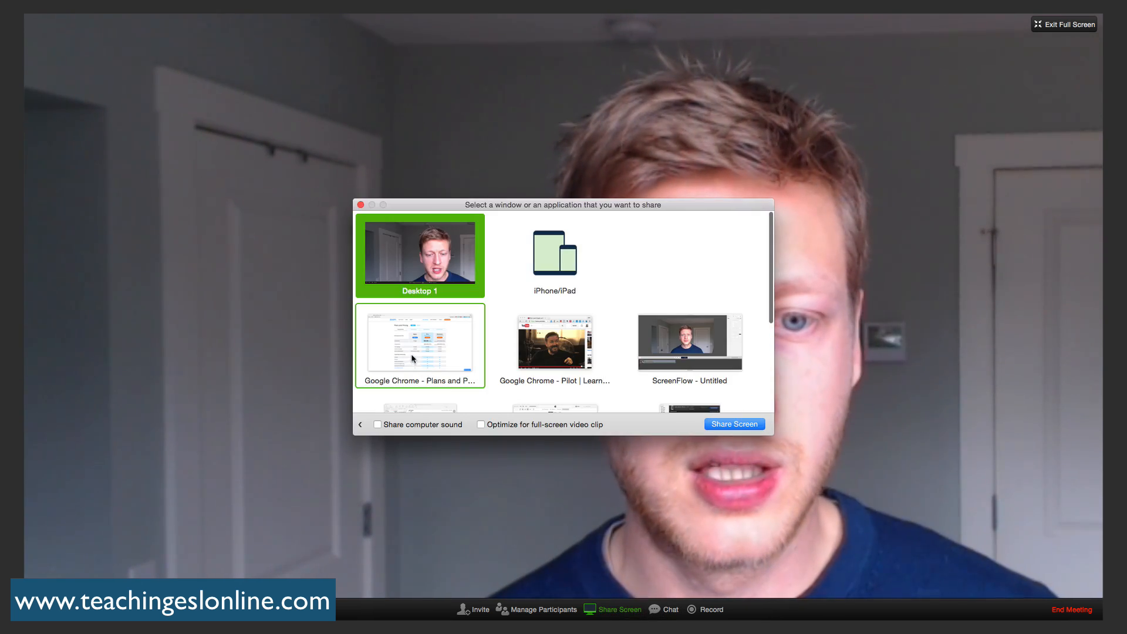
- Share the Google Chrome Plans and Pricing window with the meeting
{"action": "left_click", "coordinate": [733, 424]}
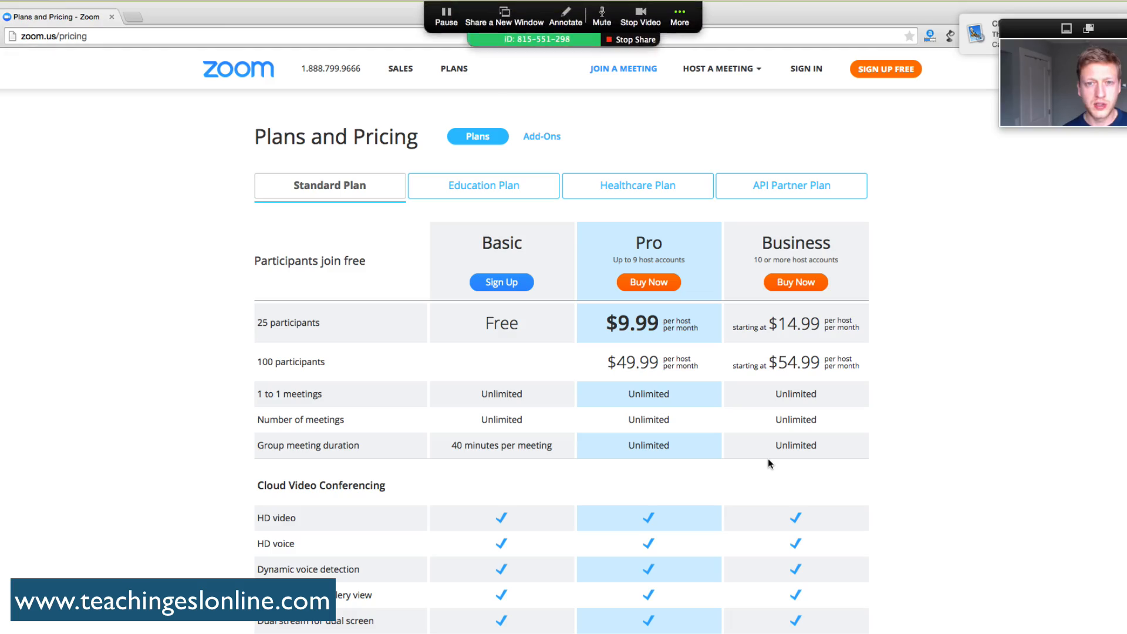
{"action": "mouse_move", "coordinate": [1071, 370]}
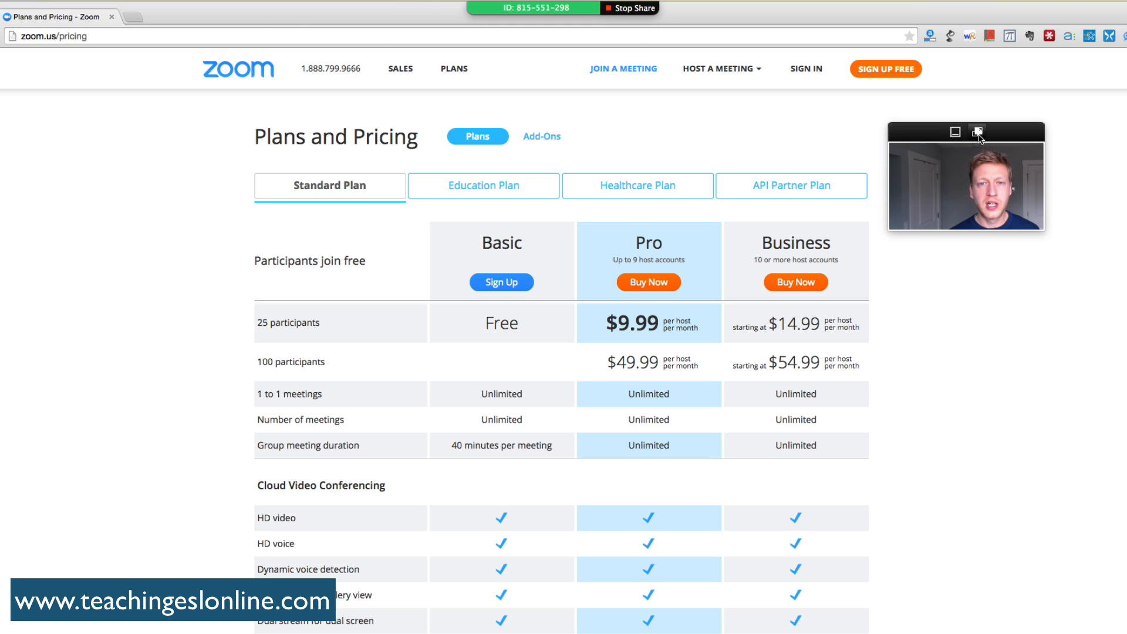
{"action": "mouse_move", "coordinate": [666, 378]}
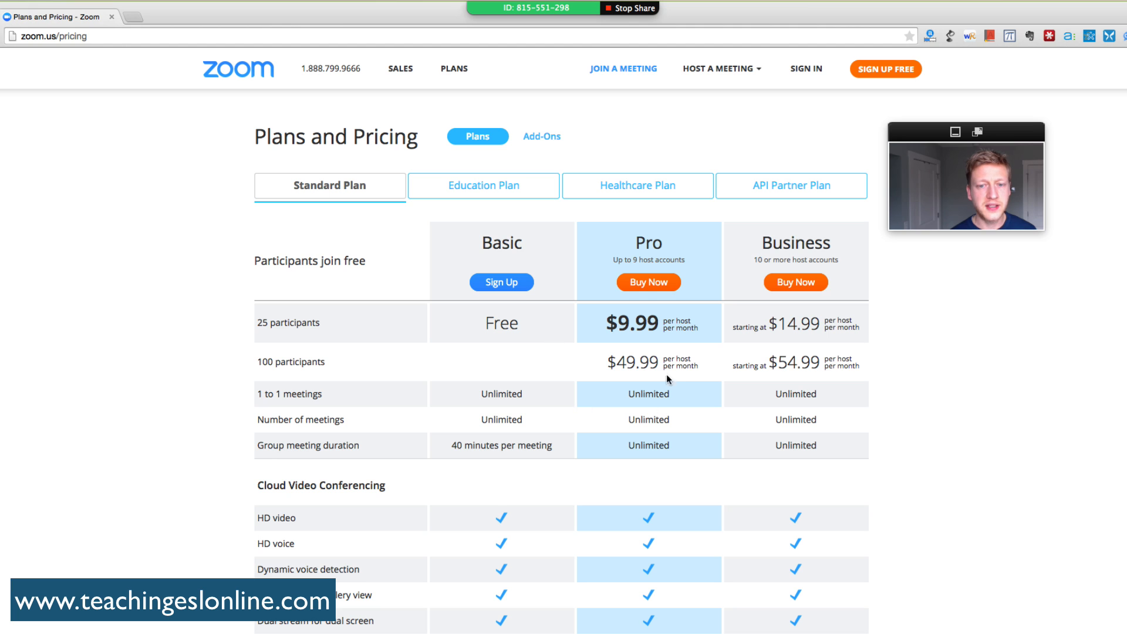
{"action": "mouse_move", "coordinate": [666, 377]}
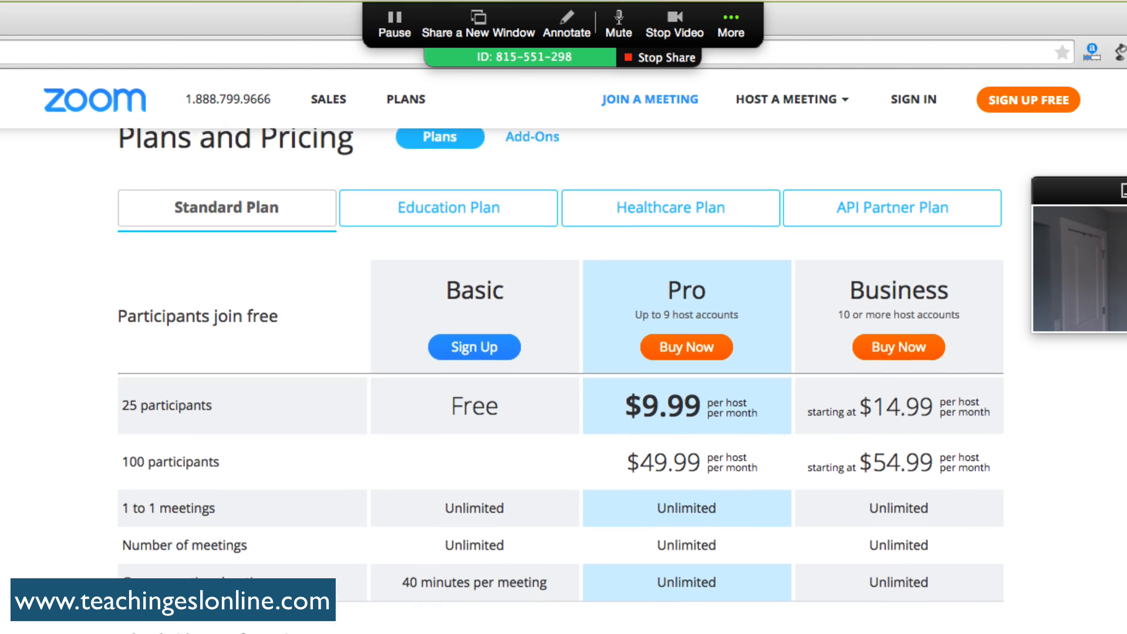
- Place a Spotlight arrow on the shared pricing page, then close annotation mode
{"action": "scroll", "scroll_direction": "down", "scroll_amount": 3}
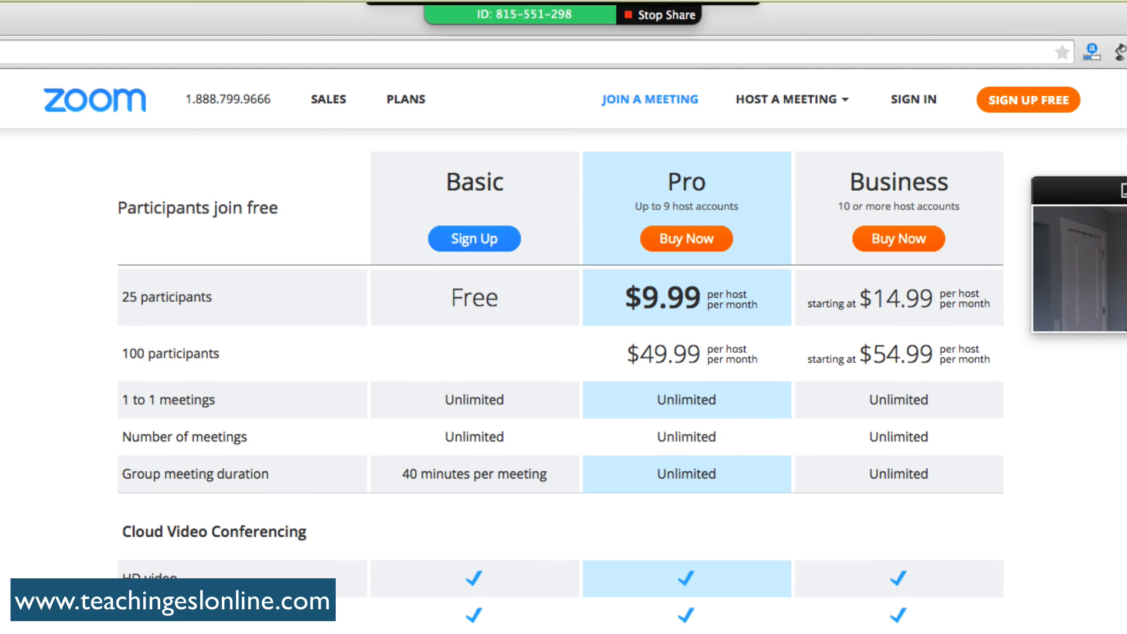
{"action": "mouse_move", "coordinate": [676, 146]}
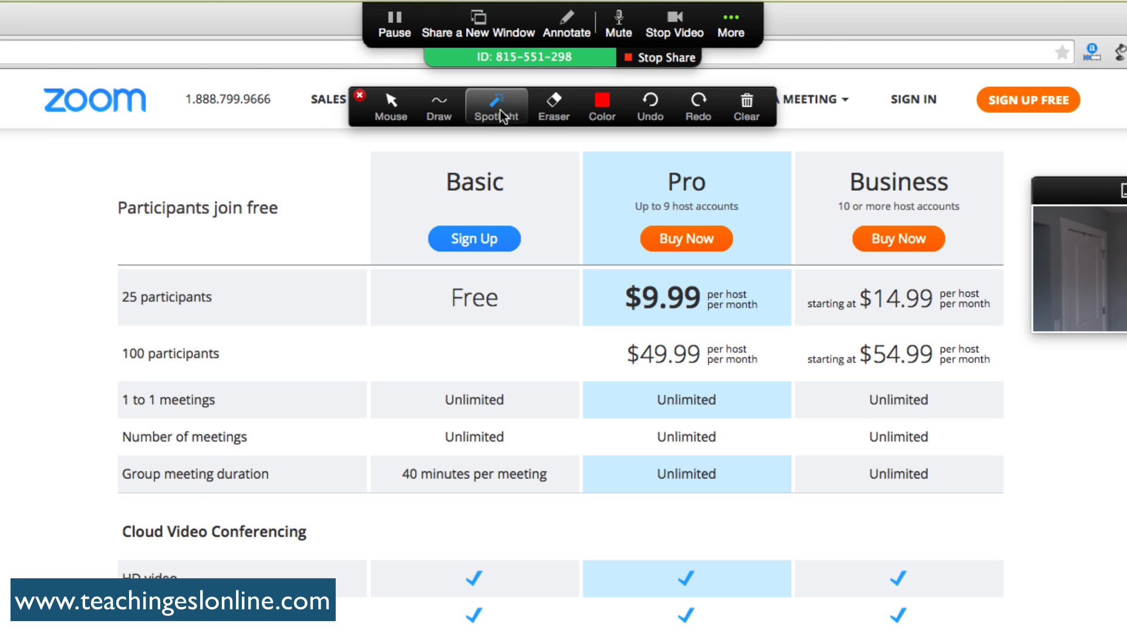
{"action": "left_click", "coordinate": [496, 105]}
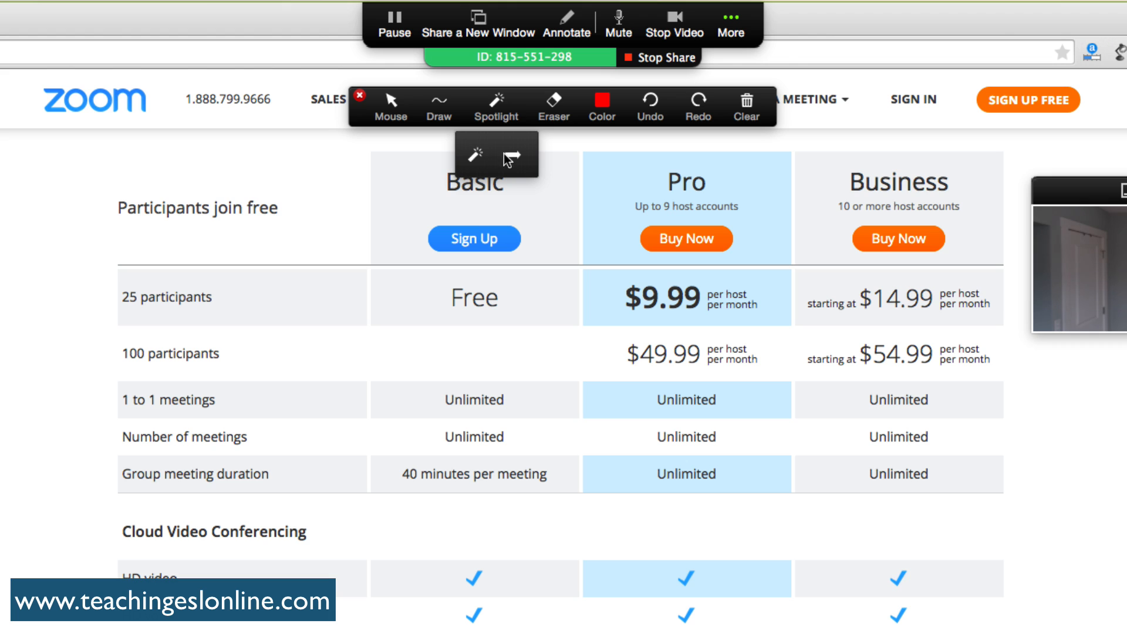
{"action": "left_click", "coordinate": [512, 155]}
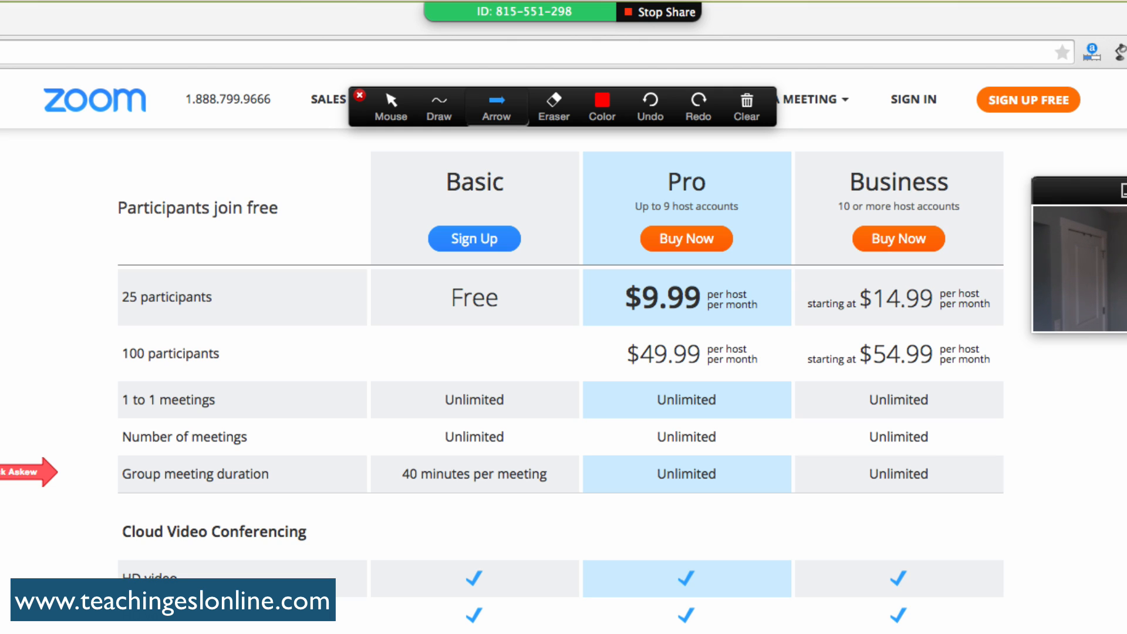
{"action": "left_click", "coordinate": [496, 106]}
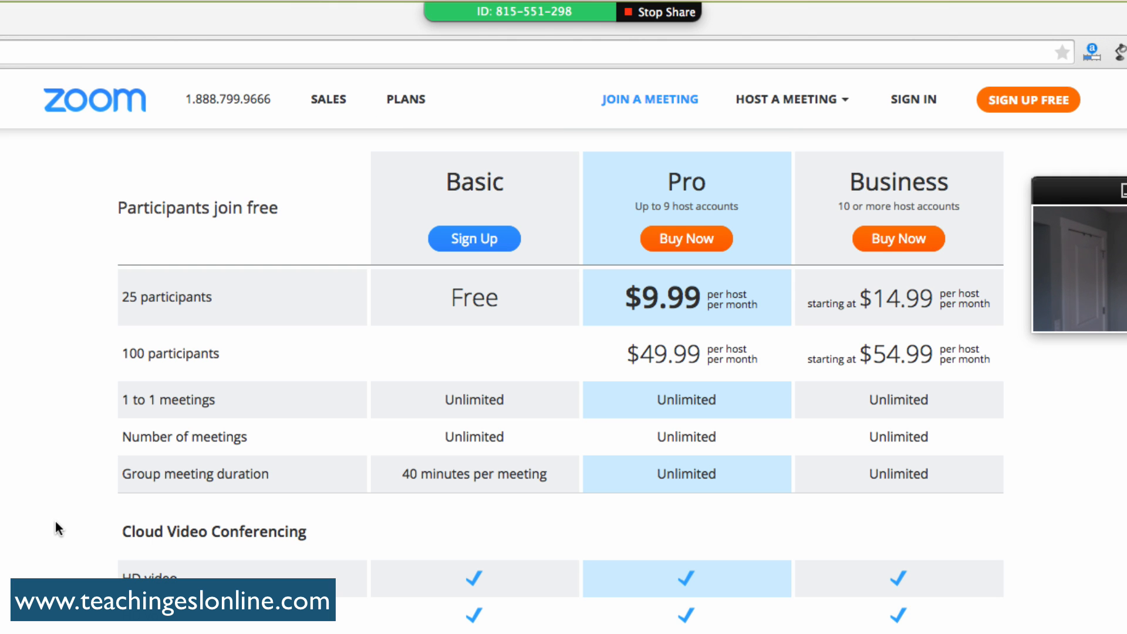
- Scroll down through the shared pricing page's feature comparison table
{"action": "scroll", "scroll_direction": "down", "scroll_amount": 3}
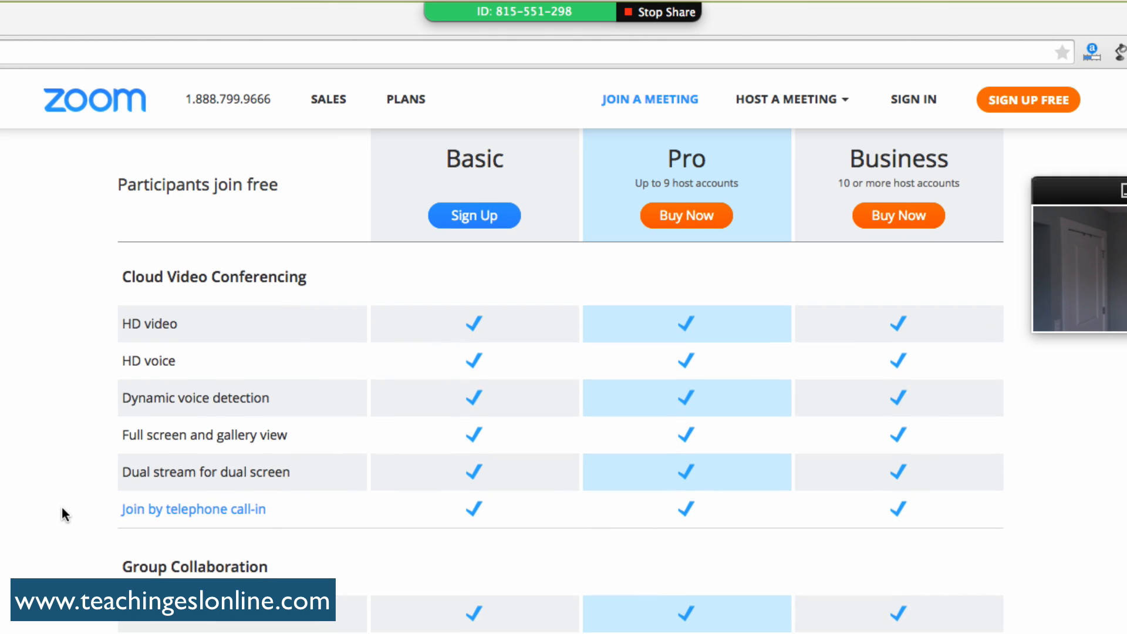
{"action": "mouse_move", "coordinate": [308, 499]}
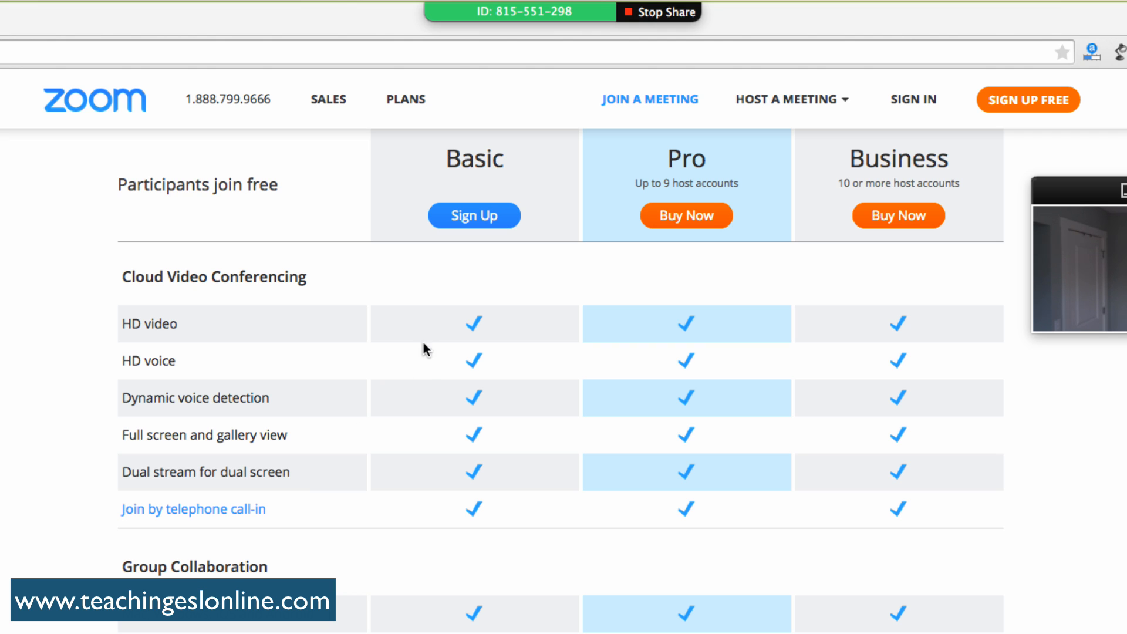
{"action": "mouse_move", "coordinate": [425, 408]}
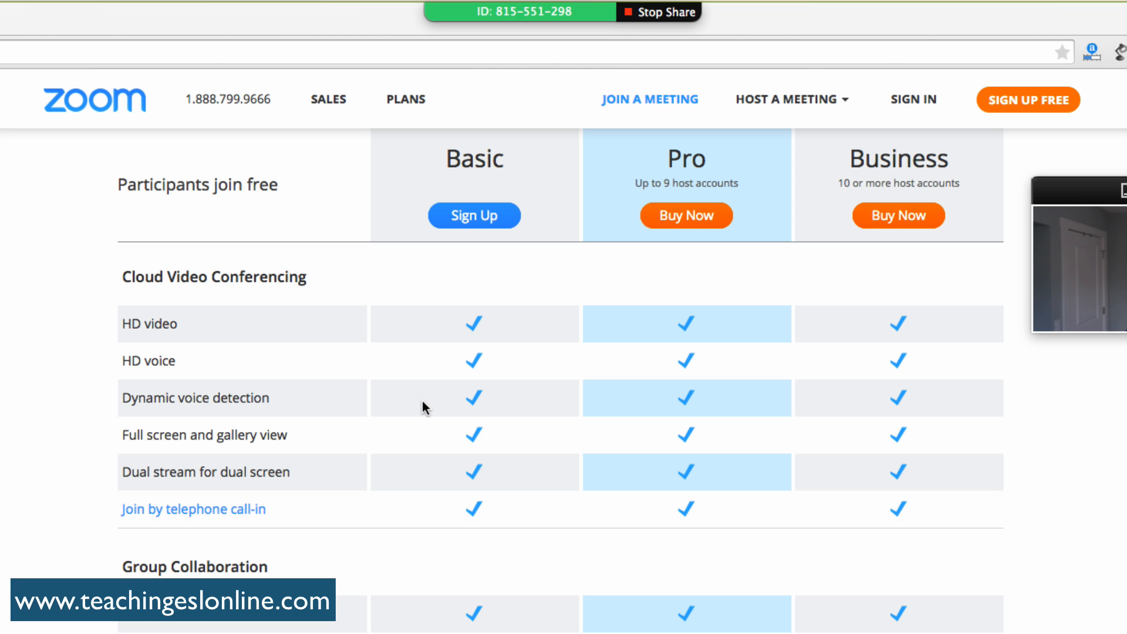
{"action": "scroll", "scroll_direction": "down", "scroll_amount": 3}
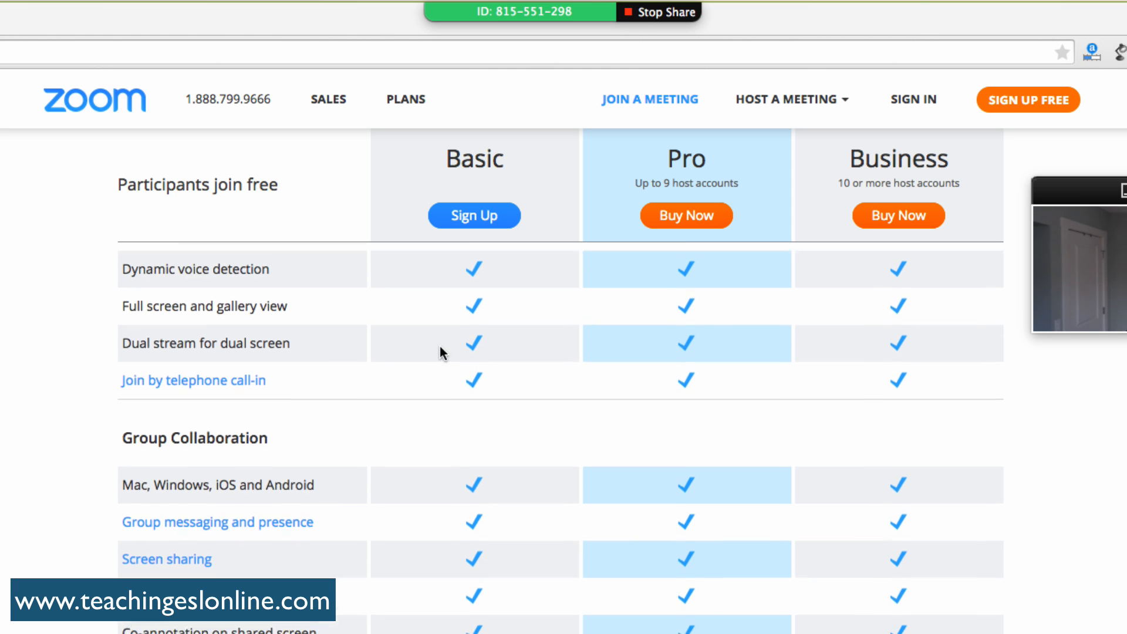
{"action": "scroll", "scroll_direction": "down", "scroll_amount": 3}
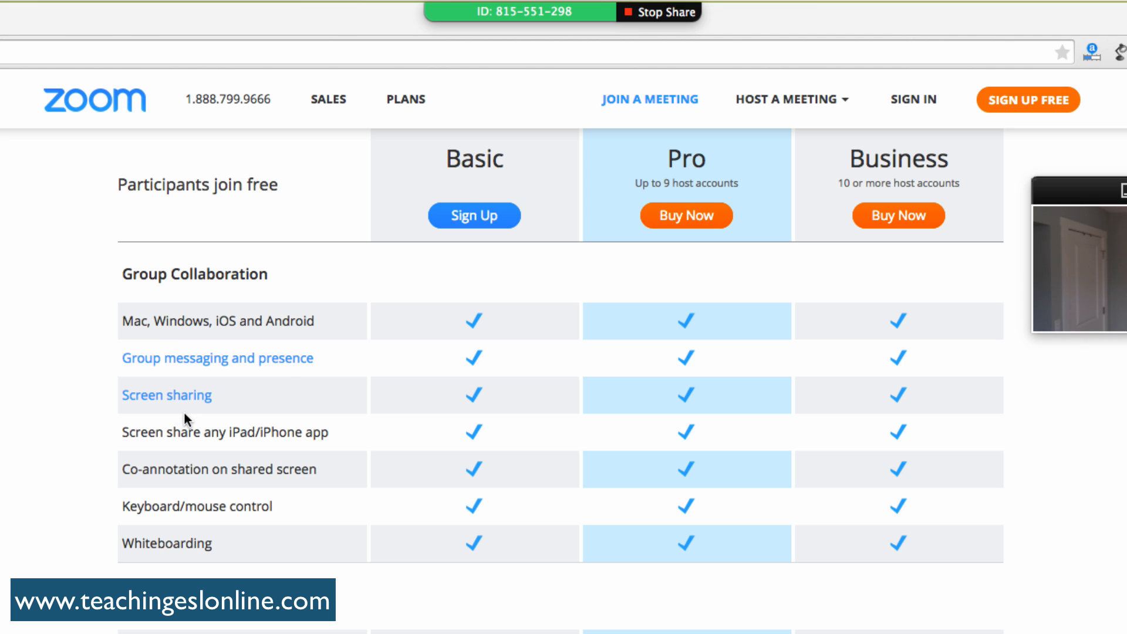
{"action": "mouse_move", "coordinate": [273, 397]}
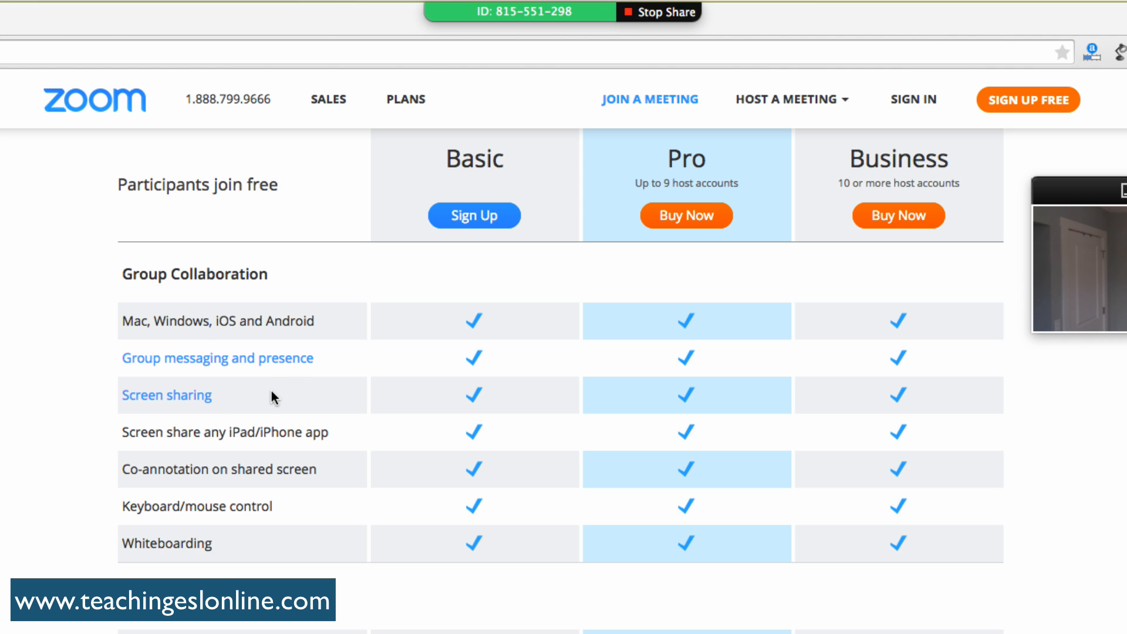
{"action": "mouse_move", "coordinate": [268, 437]}
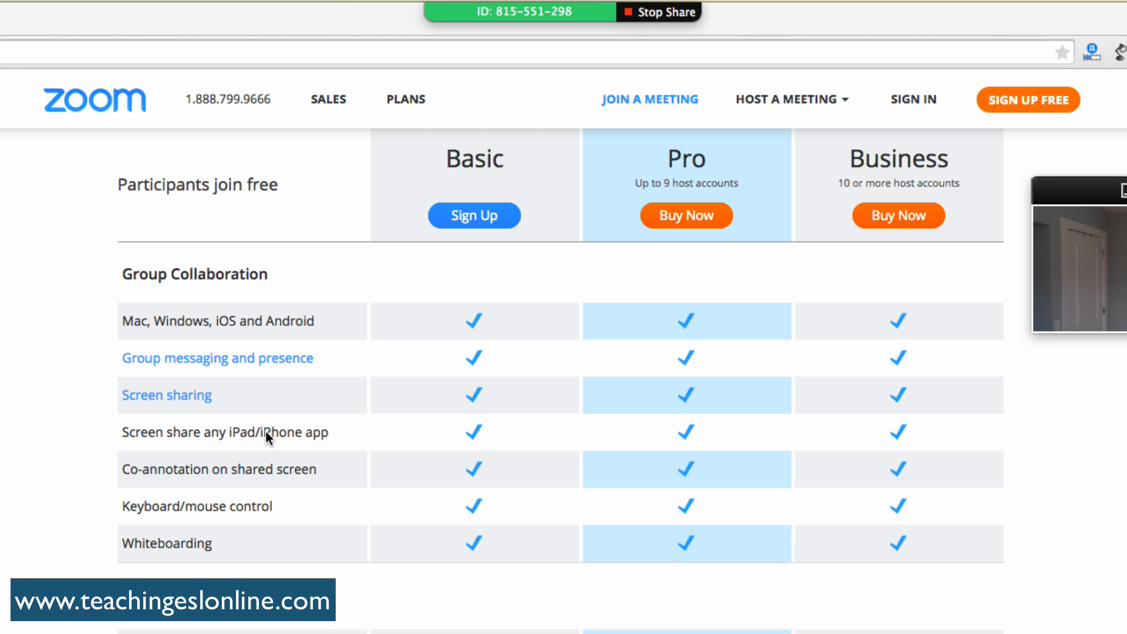
{"action": "scroll", "scroll_direction": "down", "scroll_amount": 3}
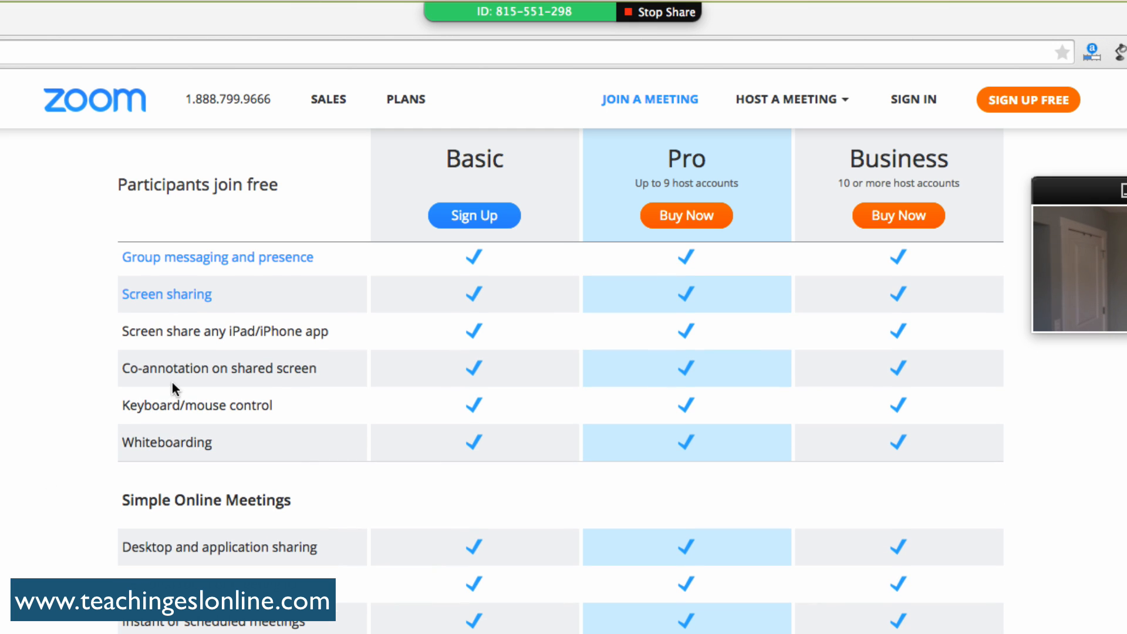
{"action": "mouse_move", "coordinate": [295, 394]}
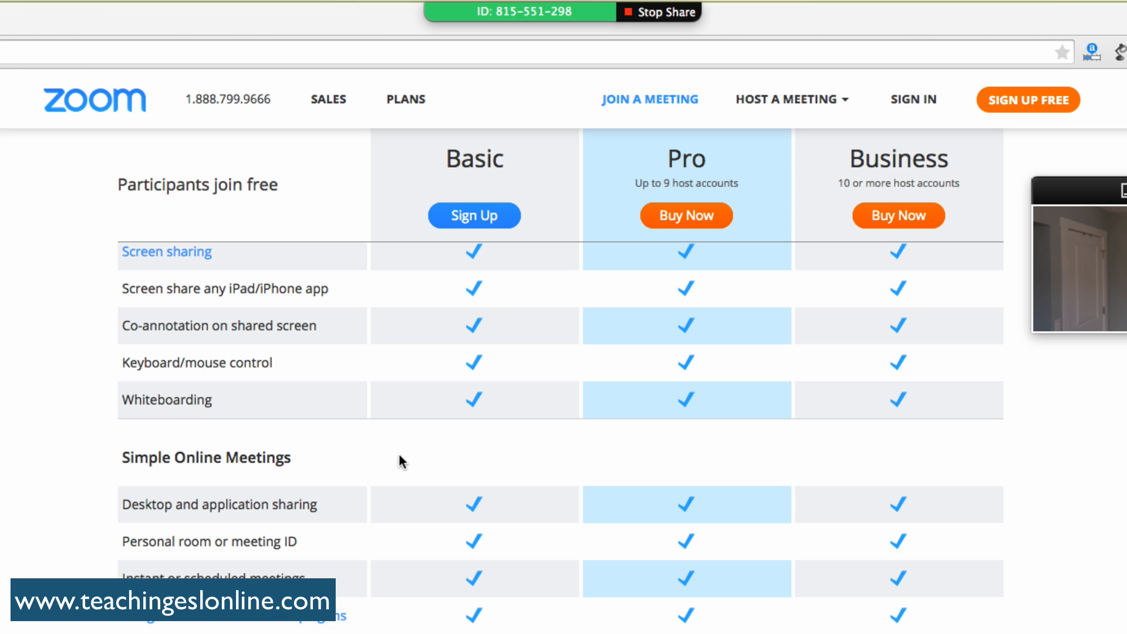
{"action": "scroll", "scroll_direction": "down", "scroll_amount": 3}
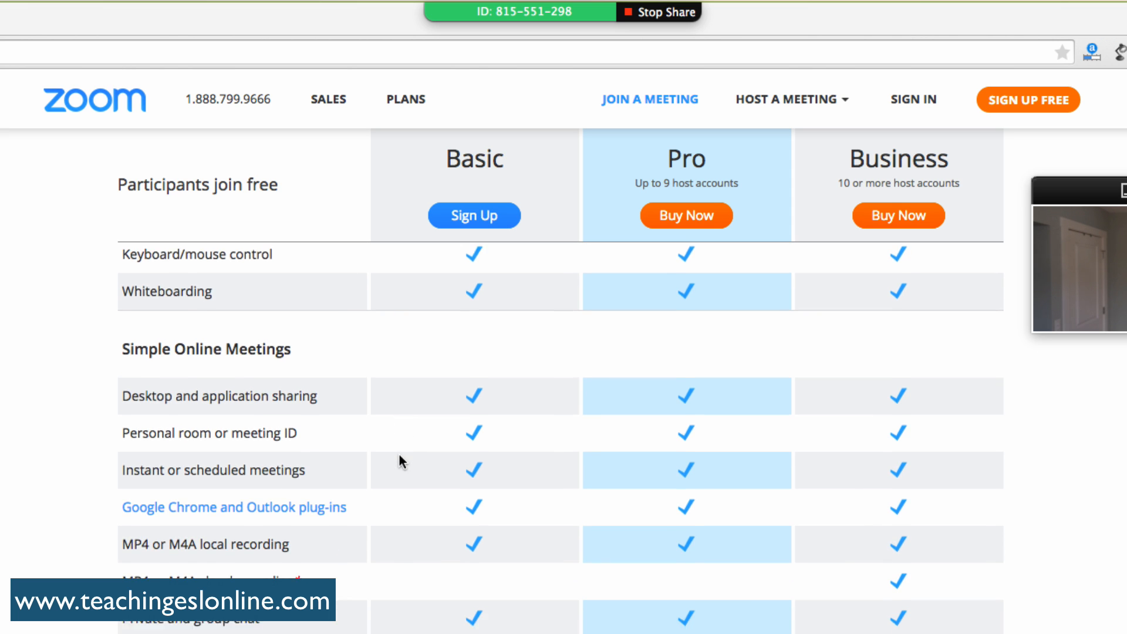
{"action": "scroll", "scroll_direction": "down", "scroll_amount": 3}
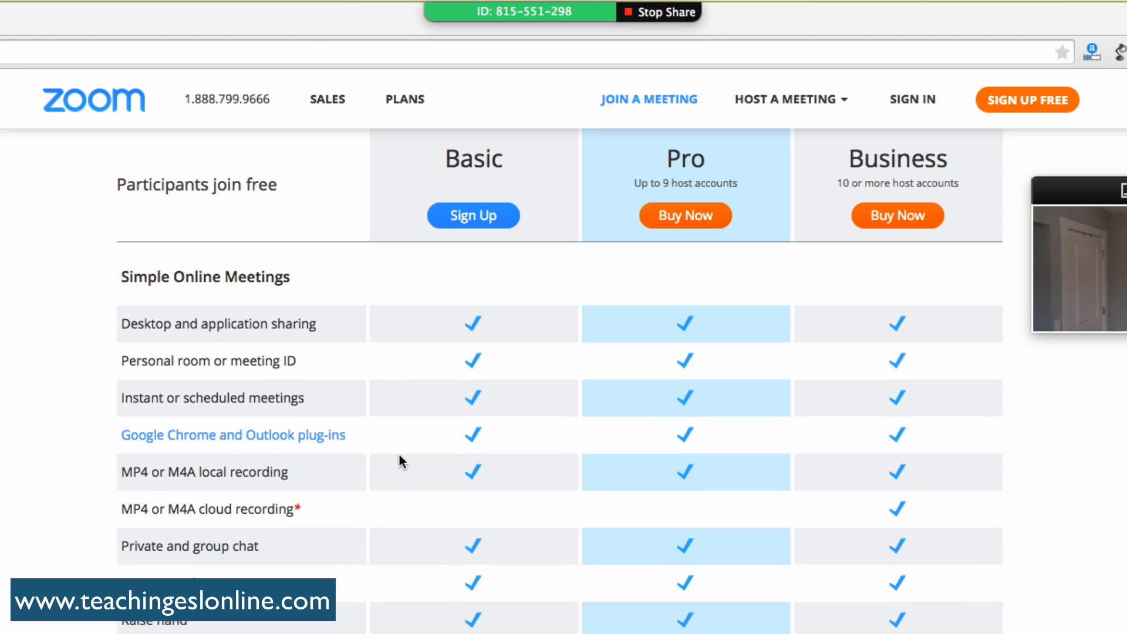
{"action": "scroll", "scroll_direction": "down", "scroll_amount": 3}
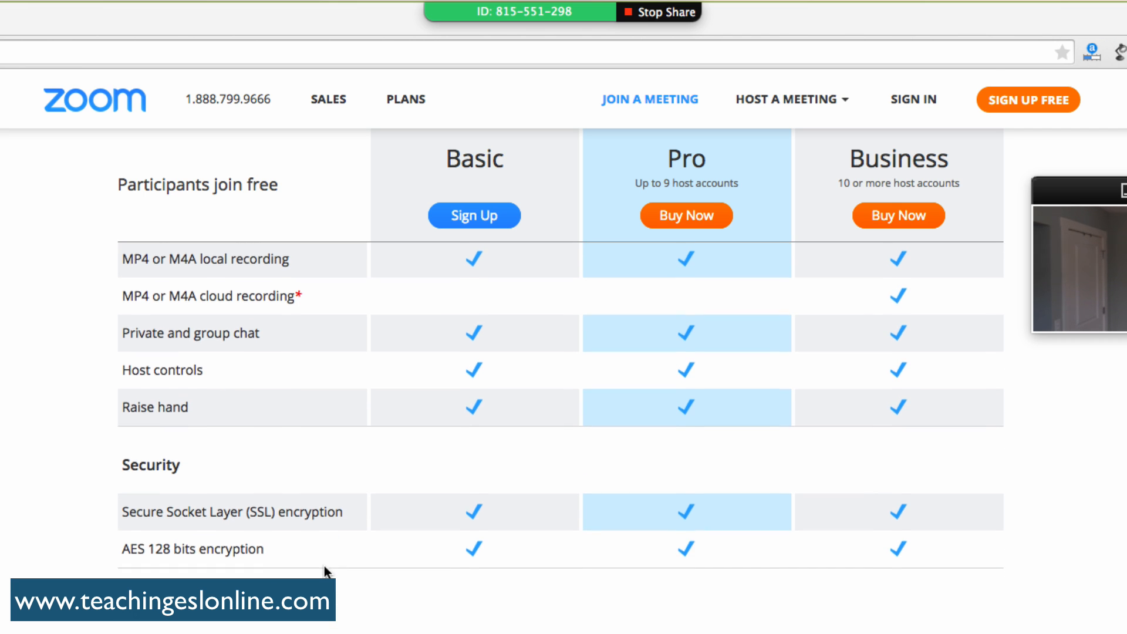
{"action": "scroll", "scroll_direction": "down", "scroll_amount": 3}
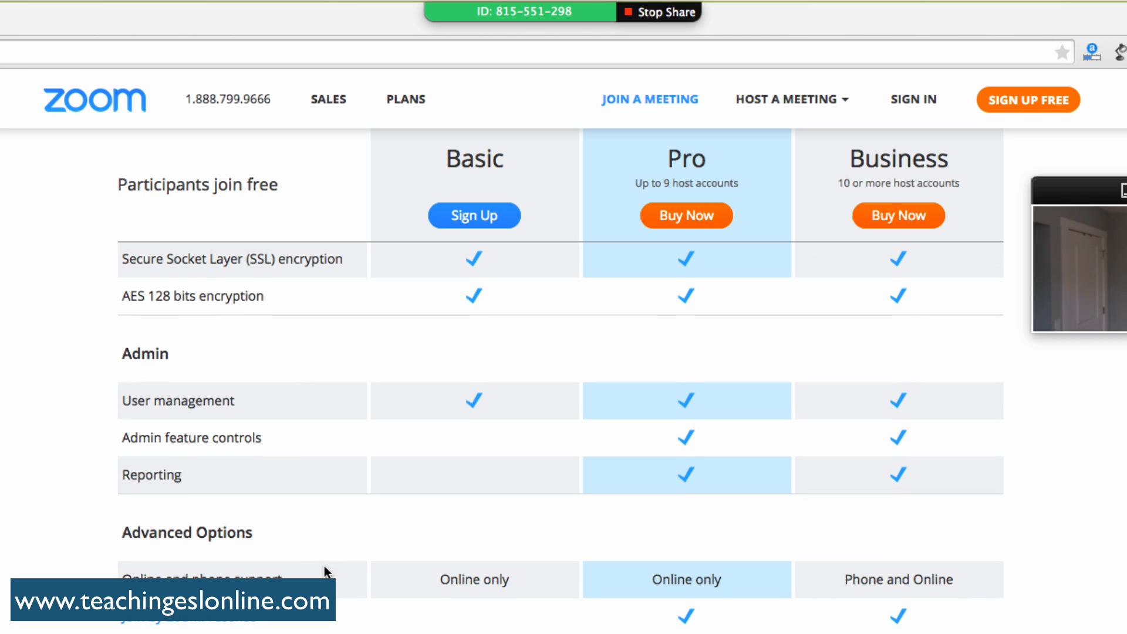
{"action": "scroll", "scroll_direction": "down", "scroll_amount": 3}
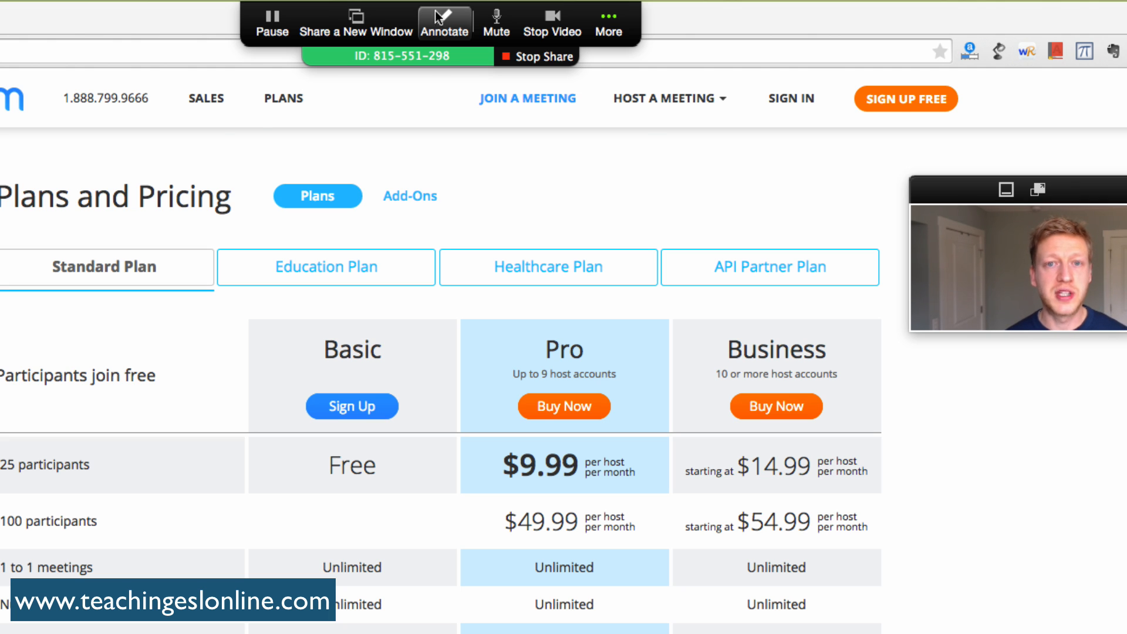
- Draw a red freehand curve beside 'Participants join free' on the shared pricing page
{"action": "left_click", "coordinate": [444, 20]}
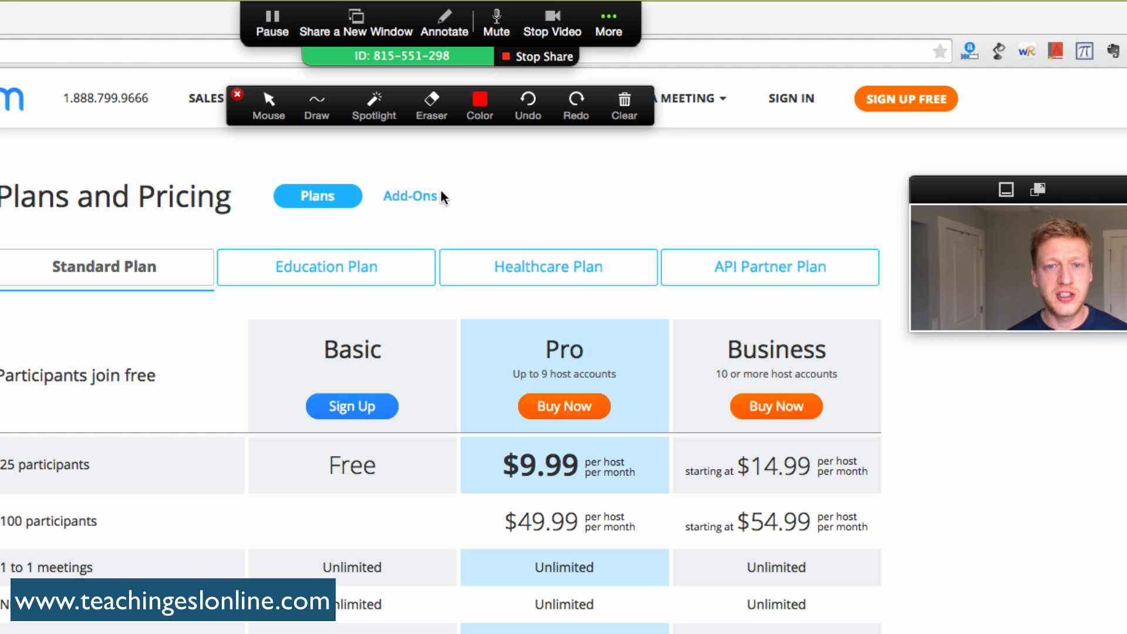
{"action": "left_click", "coordinate": [317, 104]}
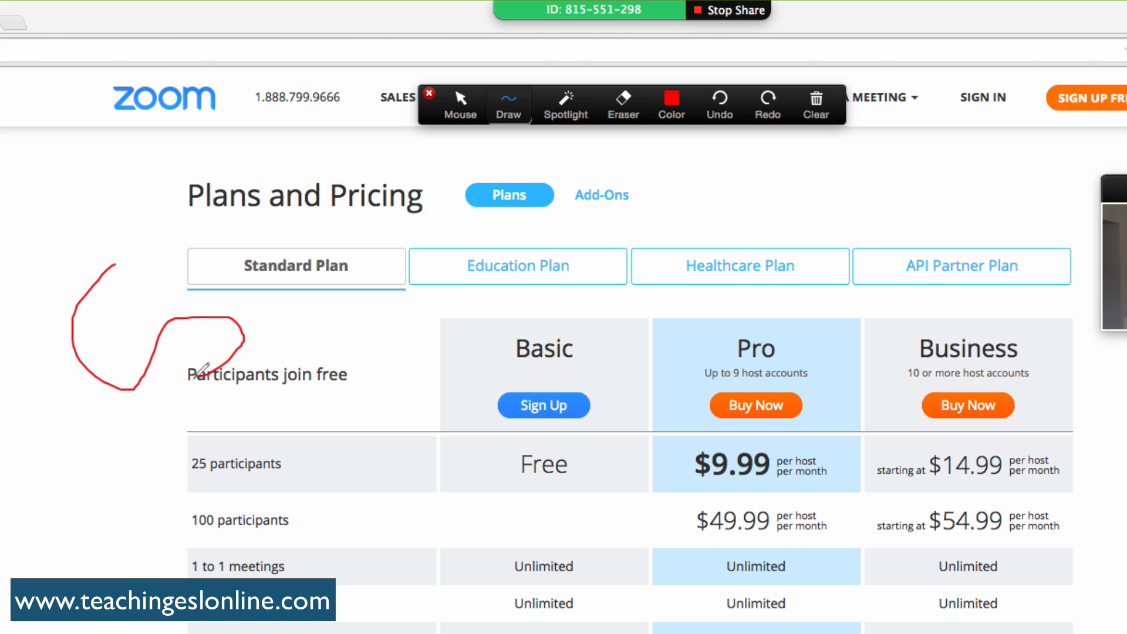
{"action": "left_click_drag", "start_coordinate": [202, 374], "coordinate": [79, 255]}
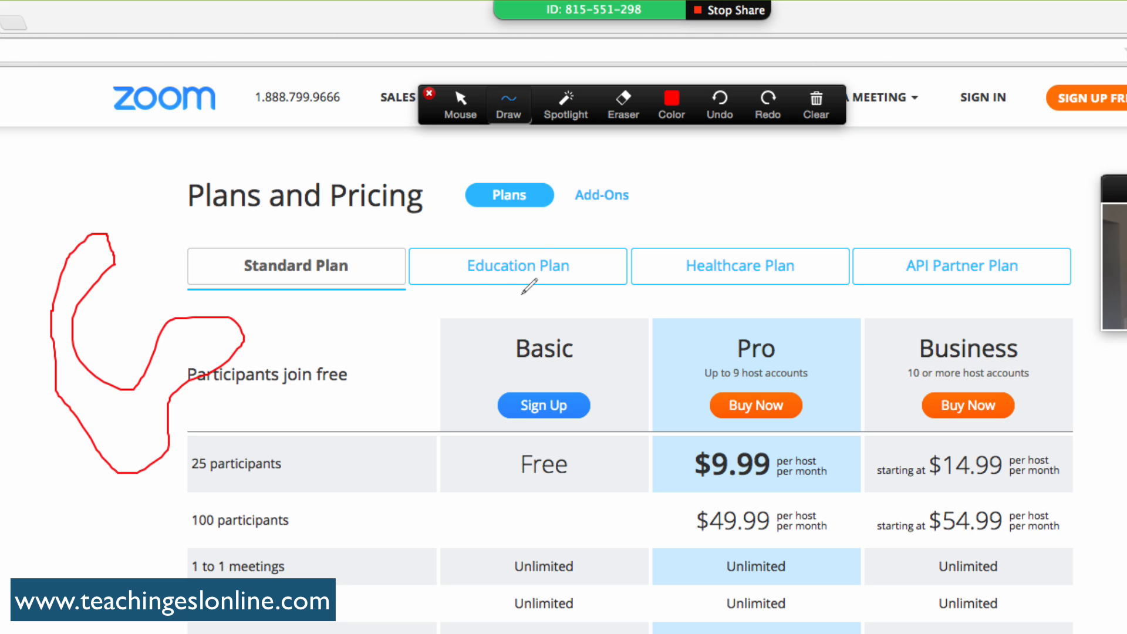
- Select the Spotlight arrow pointer, then undo the red freehand drawing
{"action": "left_click", "coordinate": [566, 105]}
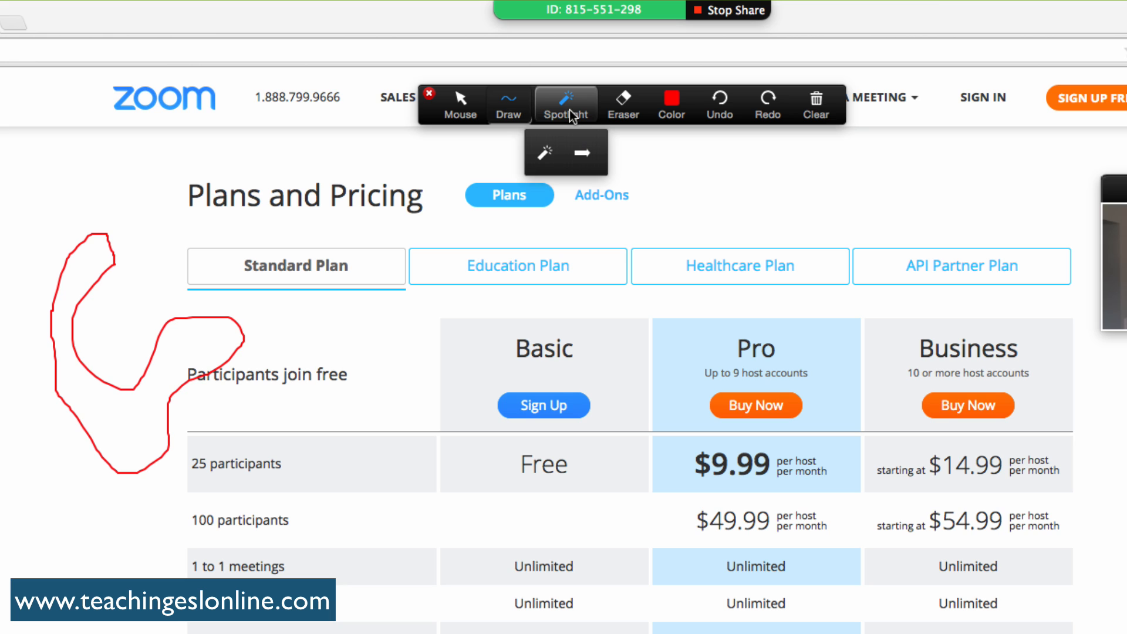
{"action": "left_click", "coordinate": [460, 105]}
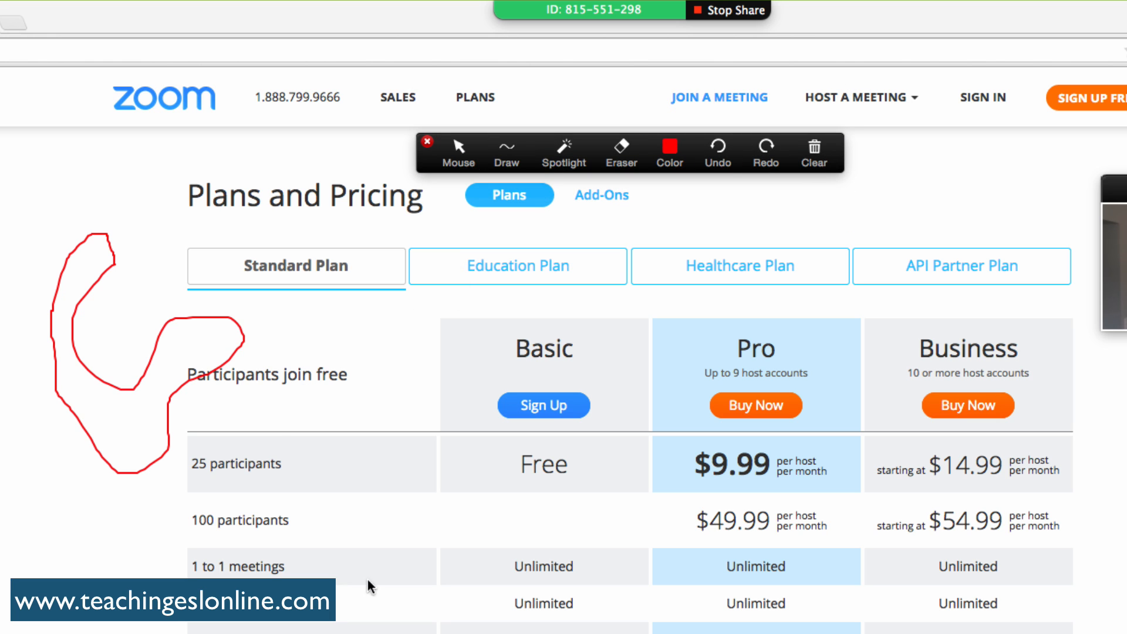
{"action": "left_click", "coordinate": [668, 147]}
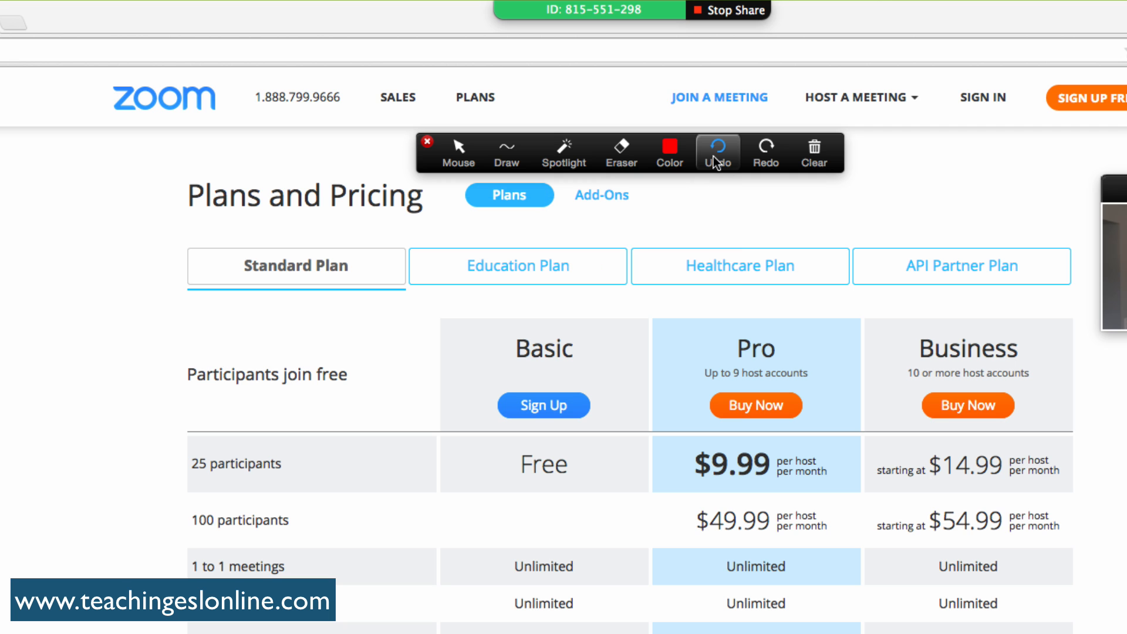
{"action": "mouse_move", "coordinate": [813, 152]}
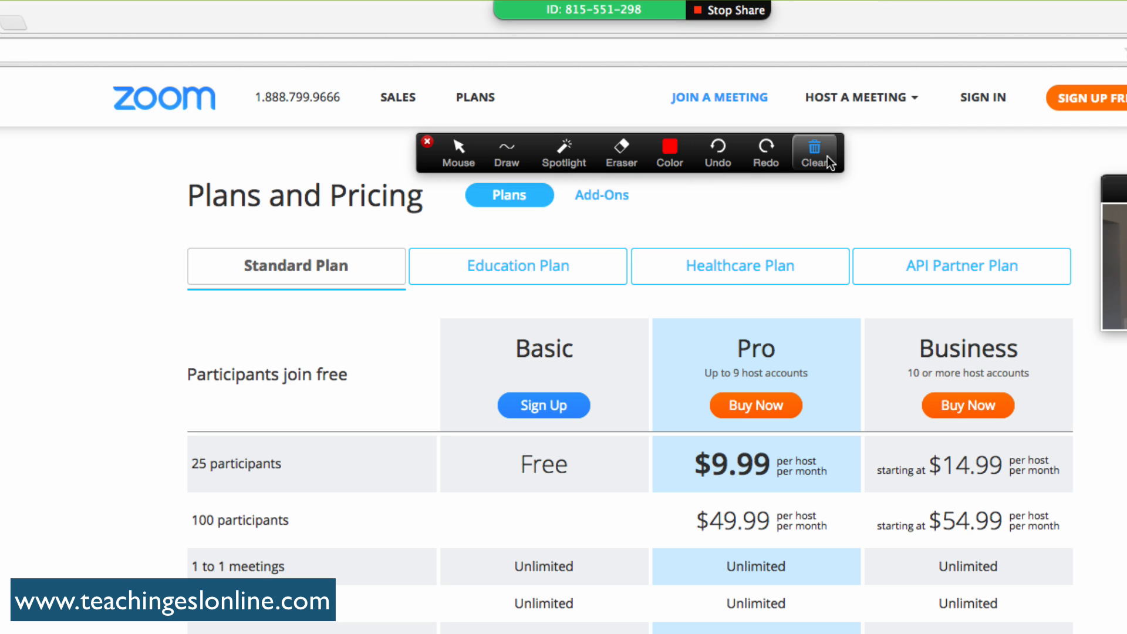